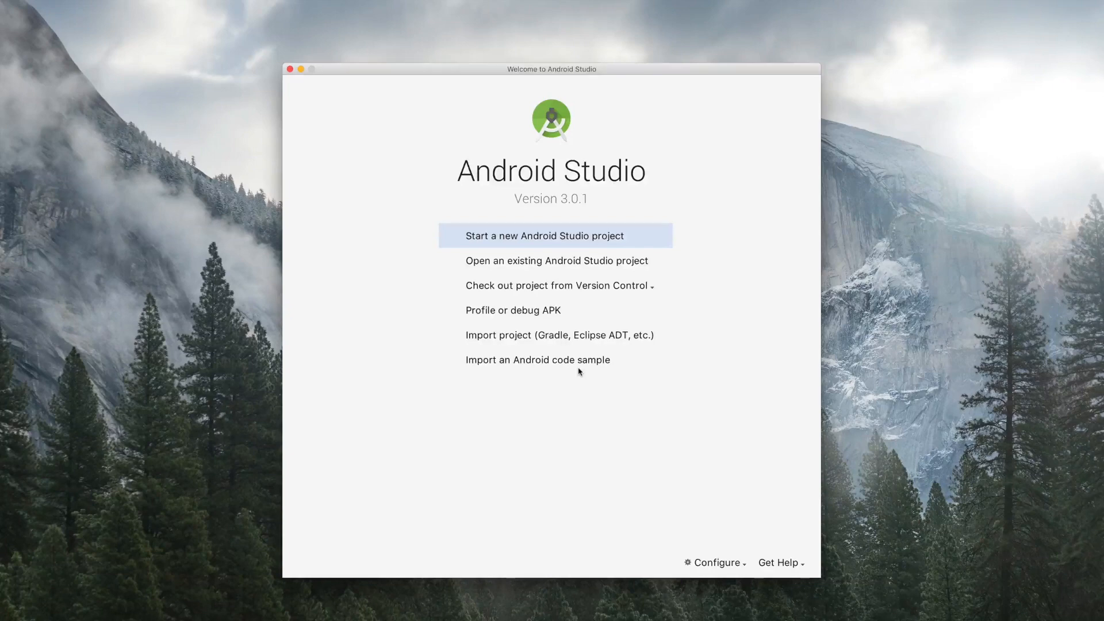
Open the SDK Manager via Configure and review the installed SDK Tools statuses.
{"action": "left_click", "coordinate": [715, 563]}
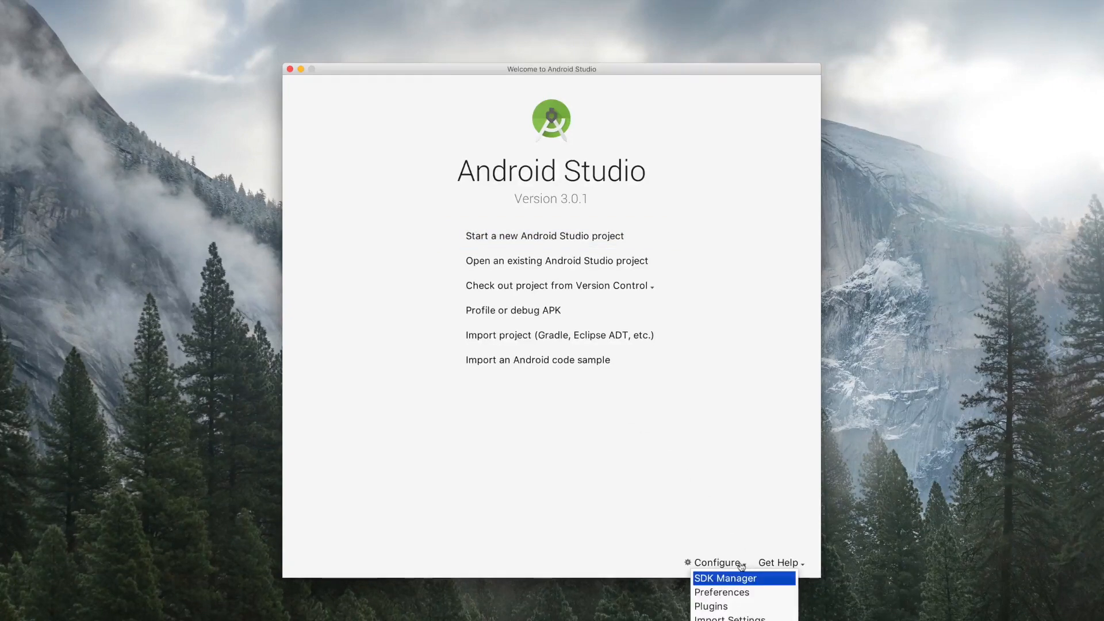
{"action": "left_click", "coordinate": [716, 562]}
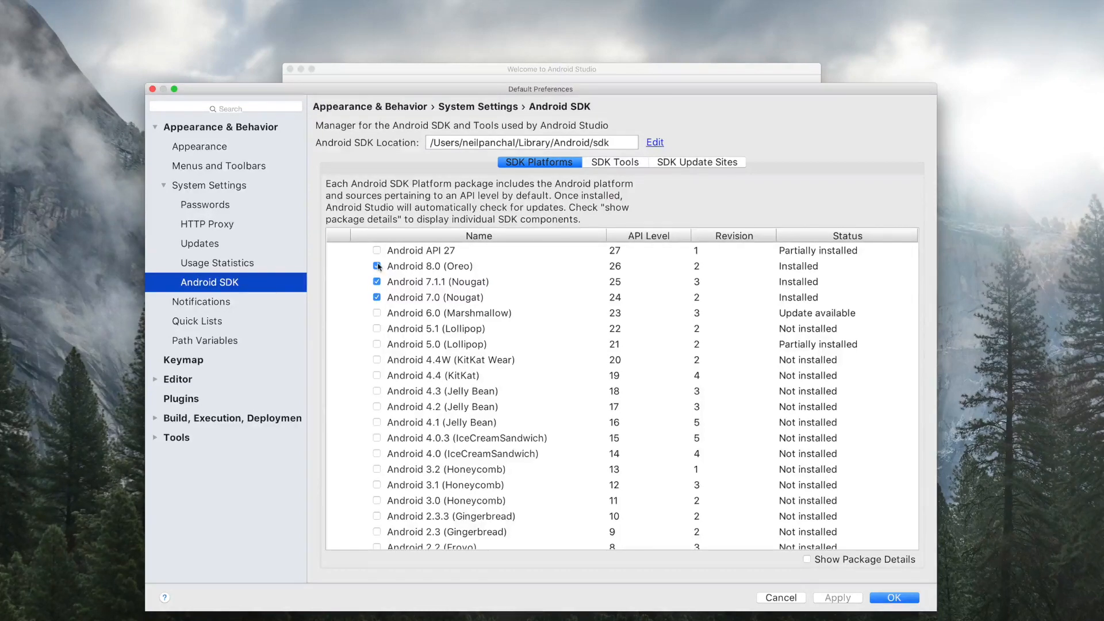
{"action": "left_click", "coordinate": [614, 162]}
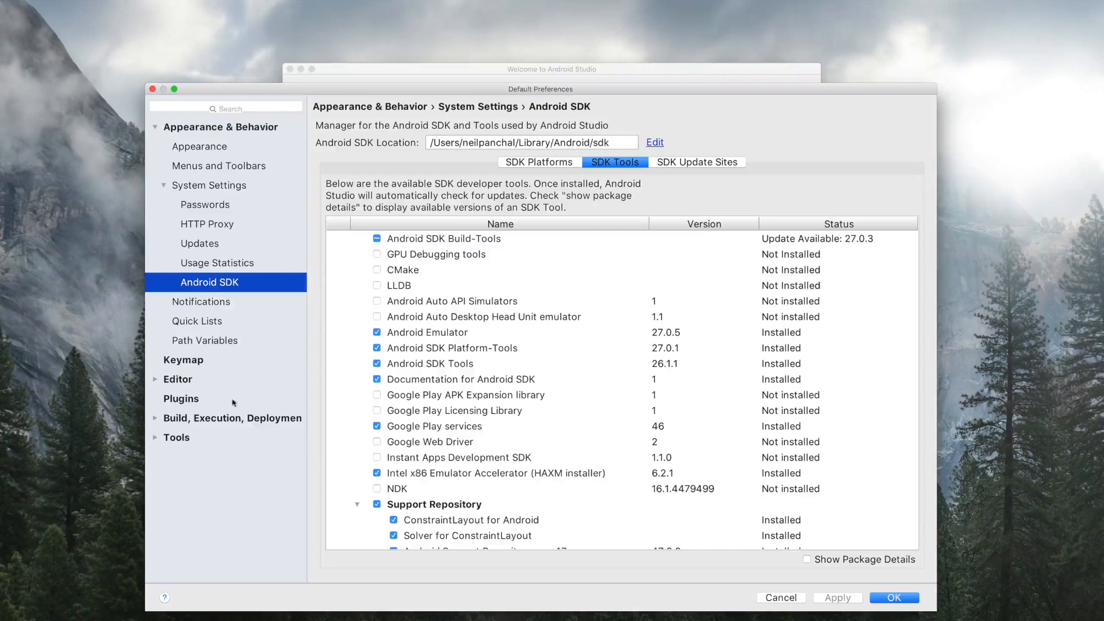
Turn on auto-insert for Smart Type Completion in Editor > General > Code Completion.
{"action": "left_click", "coordinate": [176, 379]}
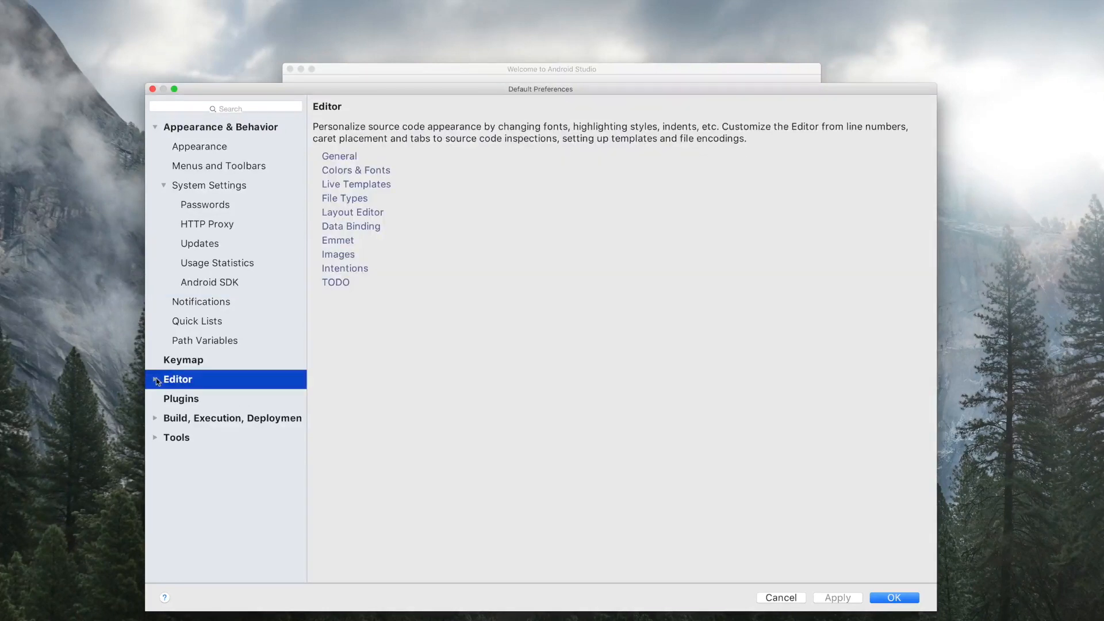
{"action": "left_click", "coordinate": [155, 379]}
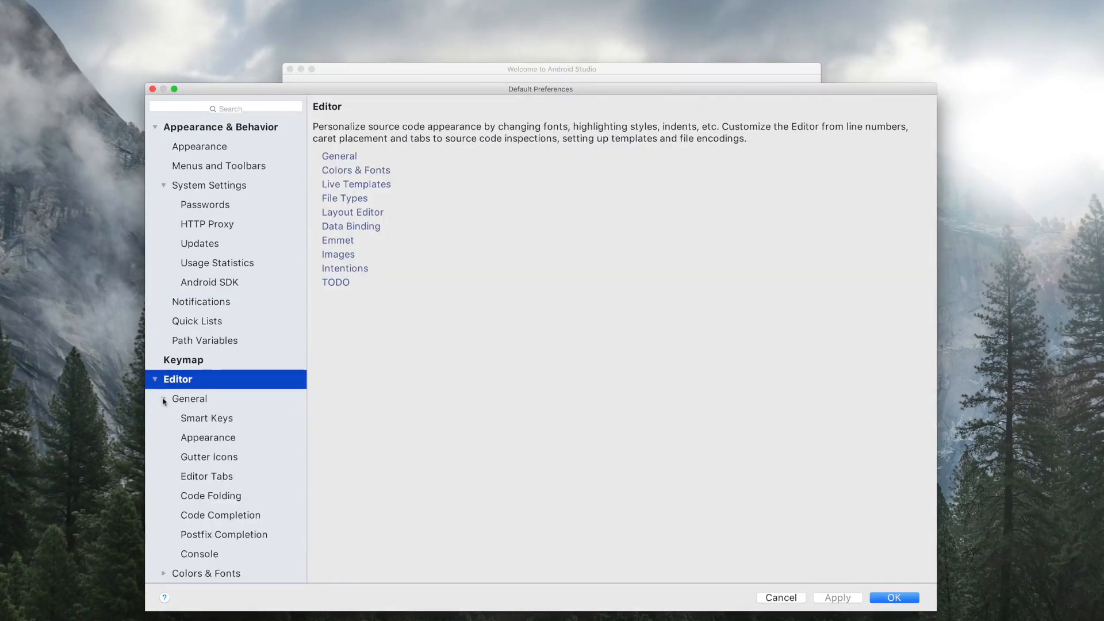
{"action": "left_click", "coordinate": [220, 515]}
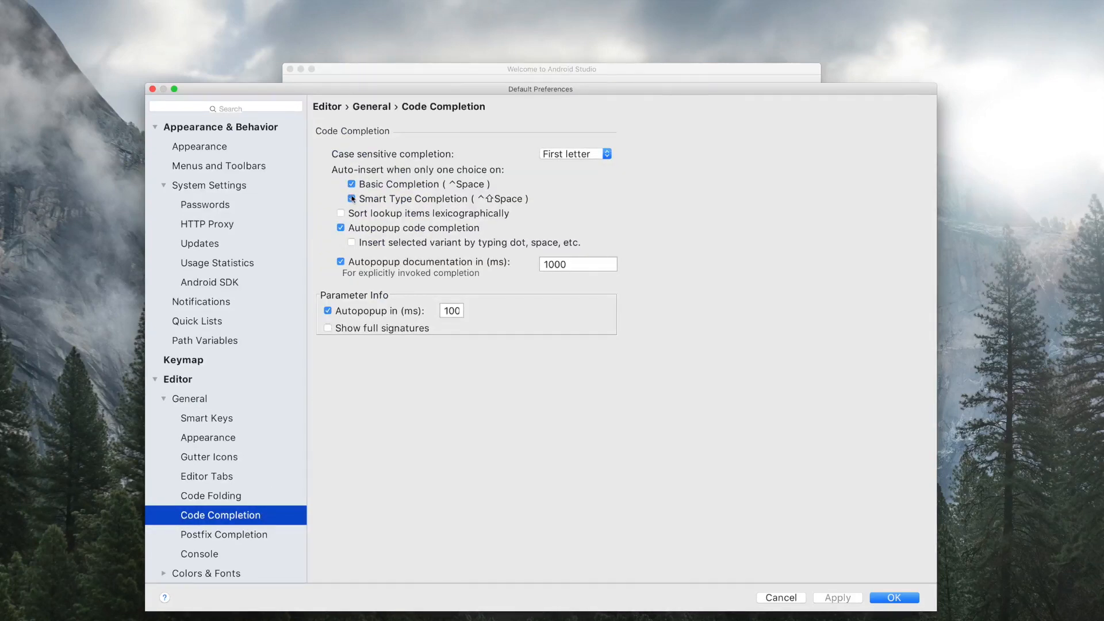
{"action": "left_click", "coordinate": [351, 199]}
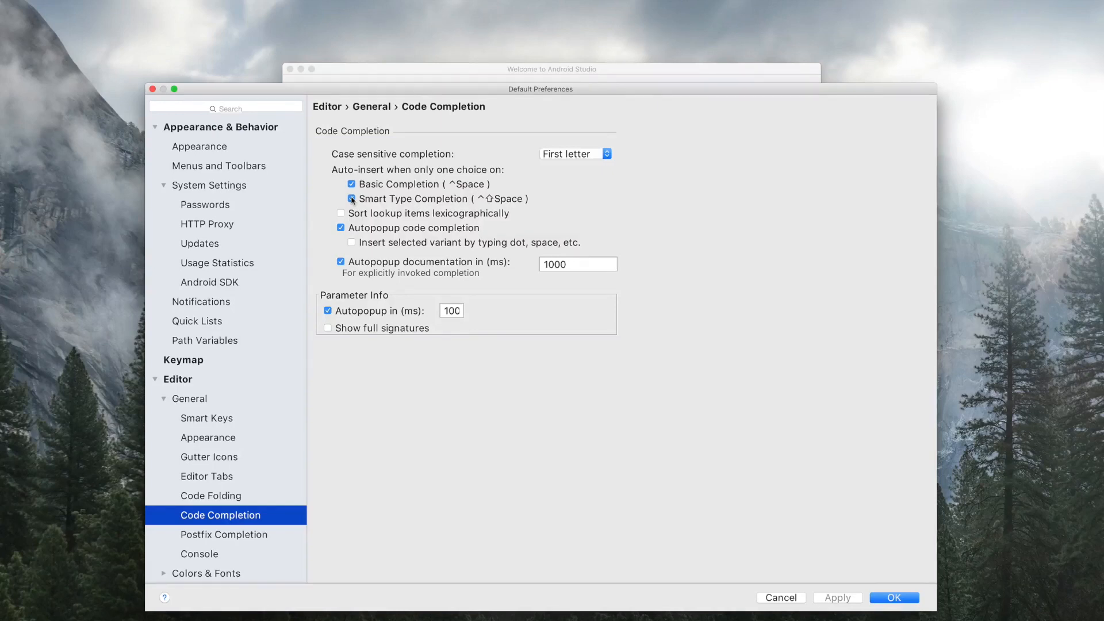
{"action": "left_click", "coordinate": [341, 199]}
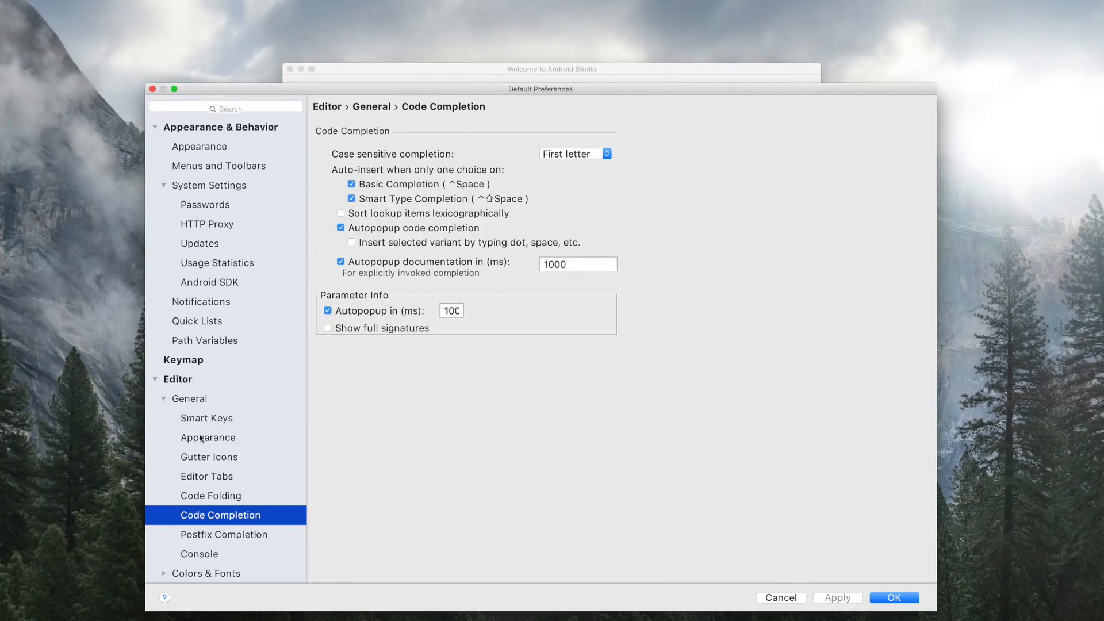
Look over Editor > General > Appearance options, then confirm Preferences with OK.
{"action": "left_click", "coordinate": [207, 437]}
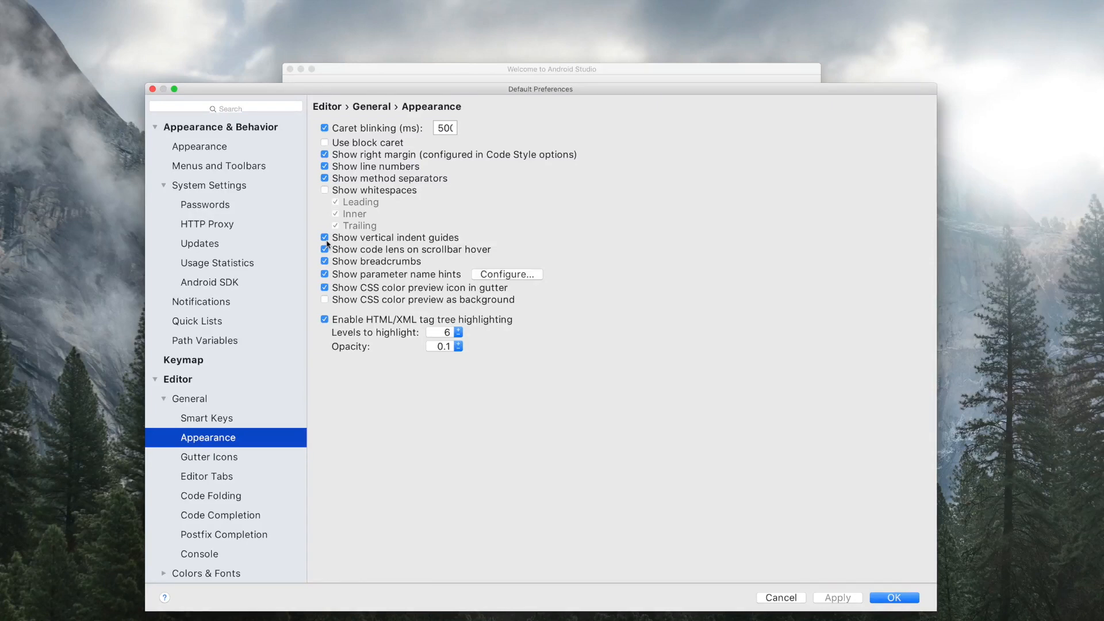
{"action": "mouse_move", "coordinate": [827, 597]}
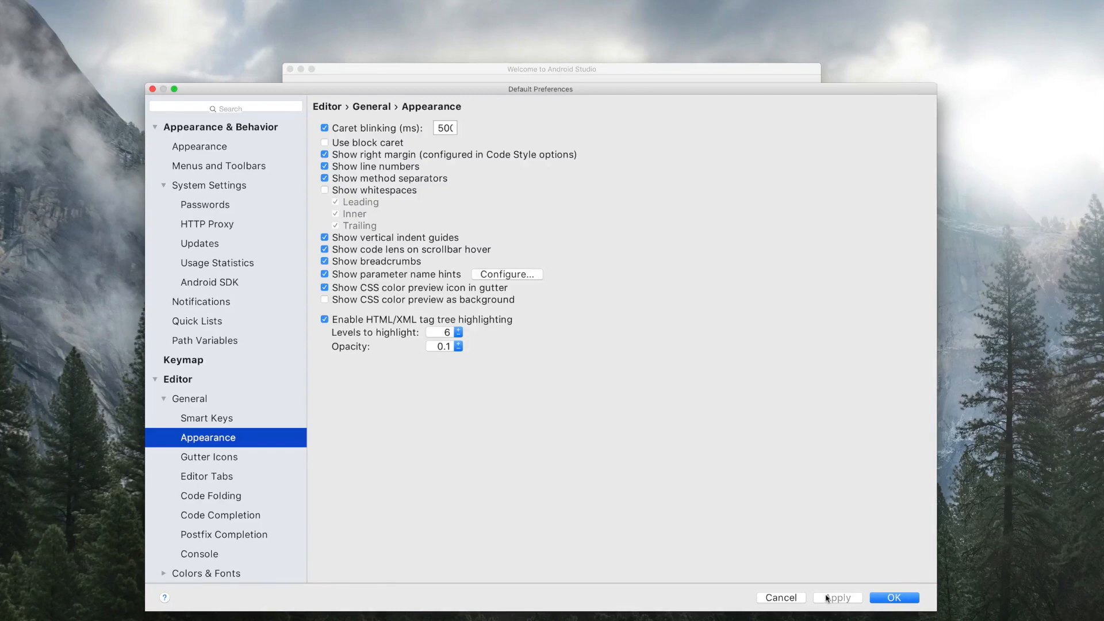
{"action": "left_click", "coordinate": [894, 597]}
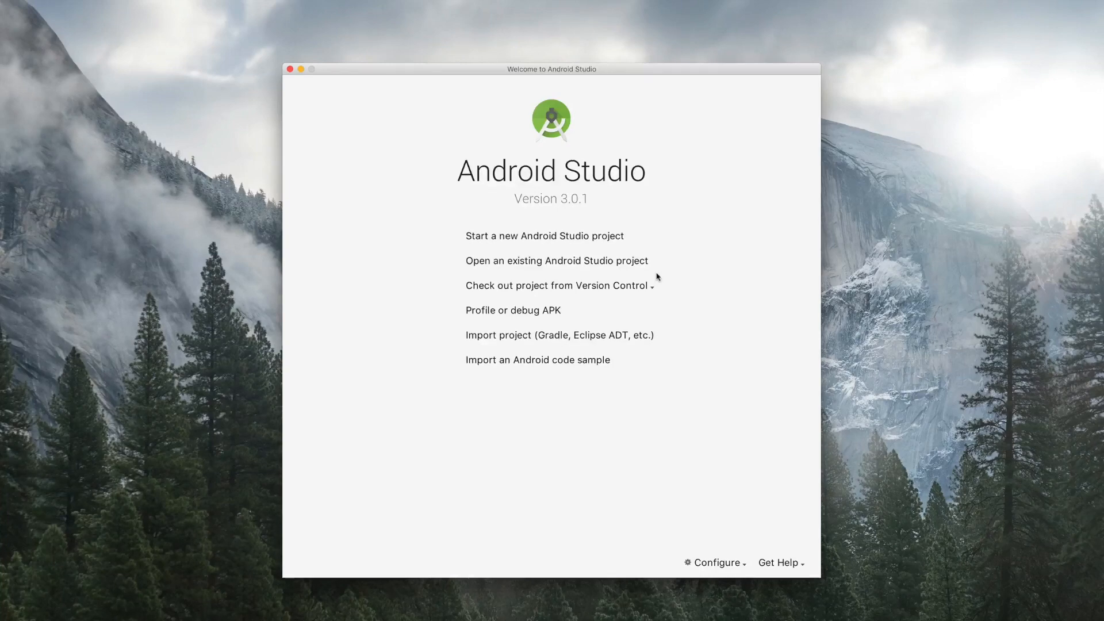
Create a new project named 'Tip Calculator' and advance to target devices.
{"action": "left_click", "coordinate": [543, 236]}
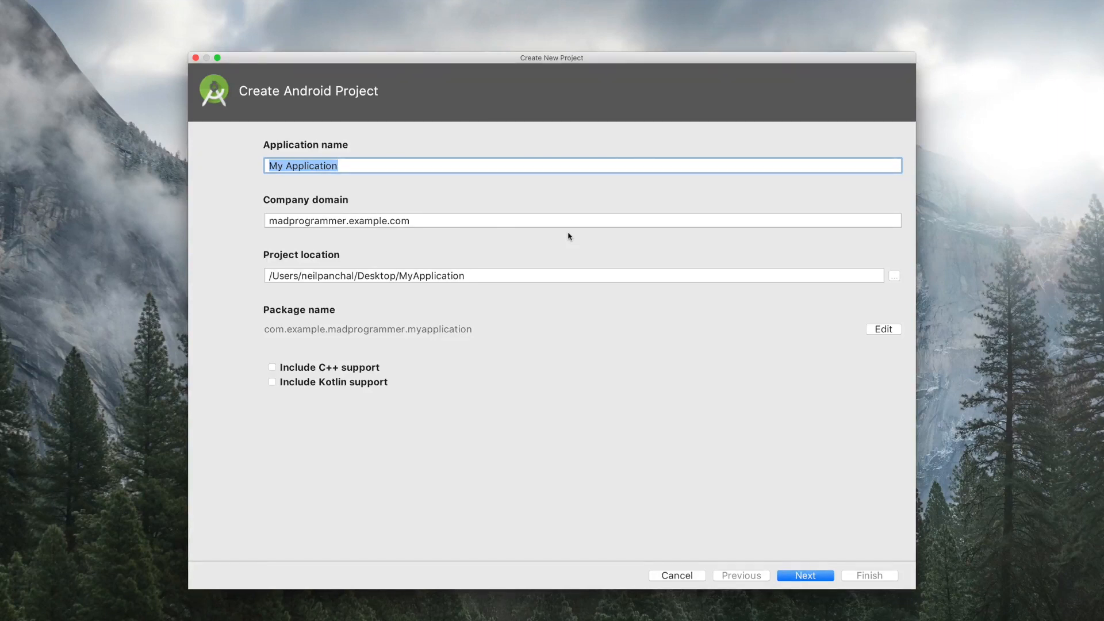
{"action": "type", "text": "Tip Calculator"}
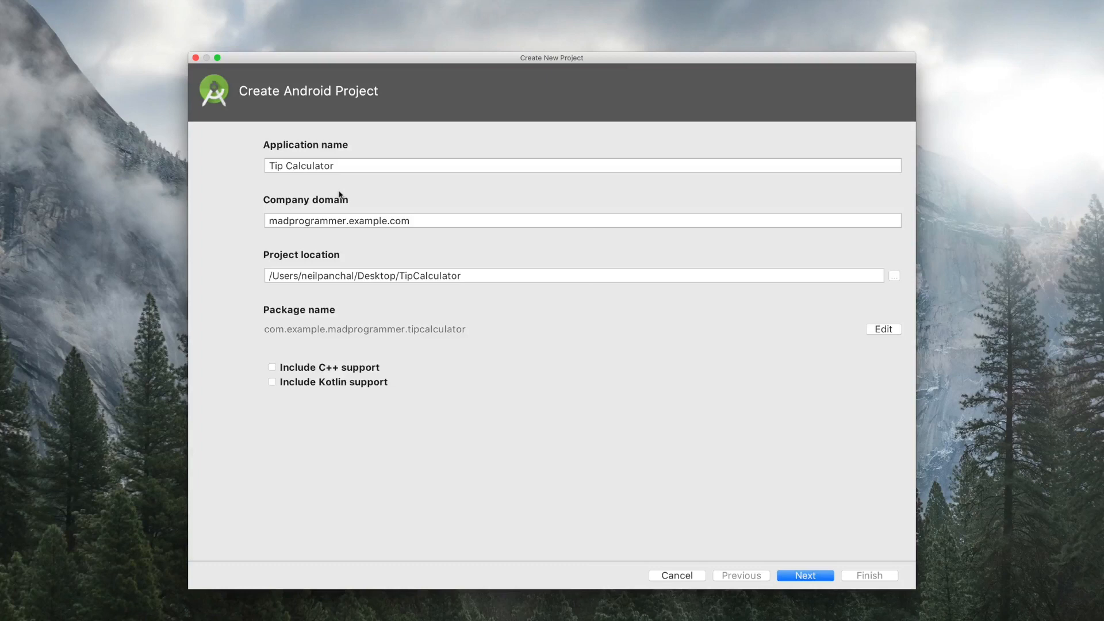
{"action": "mouse_move", "coordinate": [777, 571]}
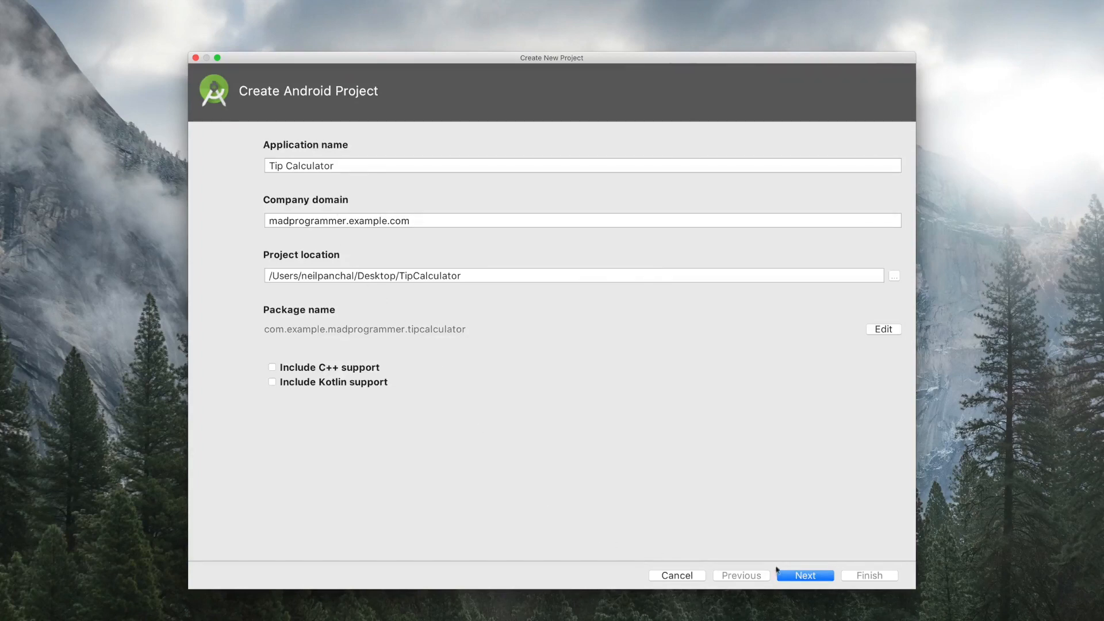
{"action": "left_click", "coordinate": [805, 575]}
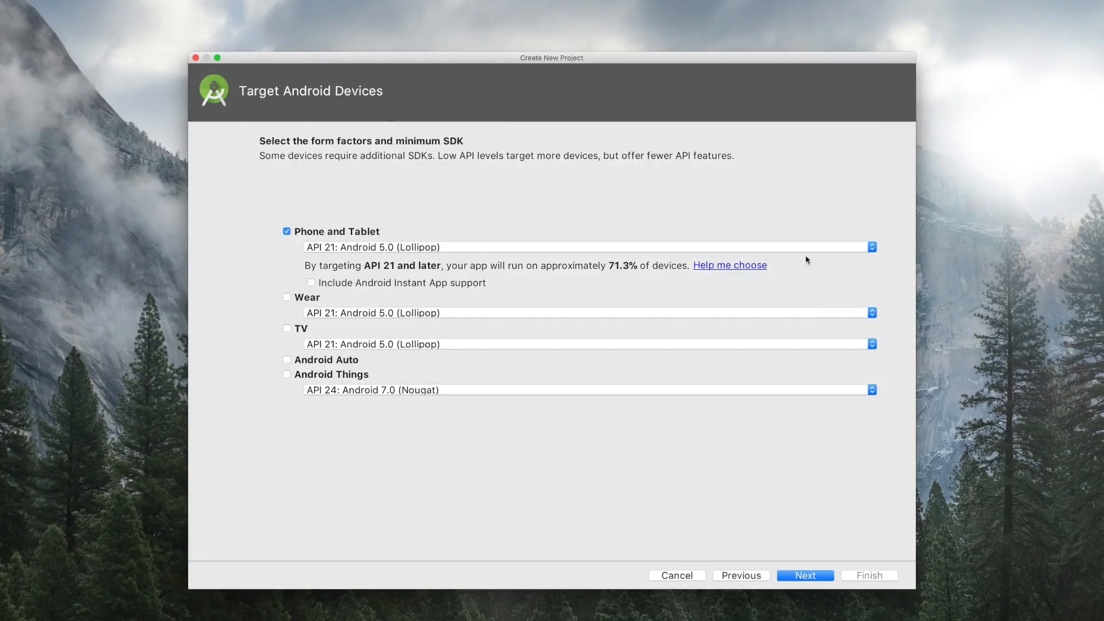
Keep Phone and Tablet minimum SDK at API 21: Android 5.0 and continue.
{"action": "left_click", "coordinate": [871, 247]}
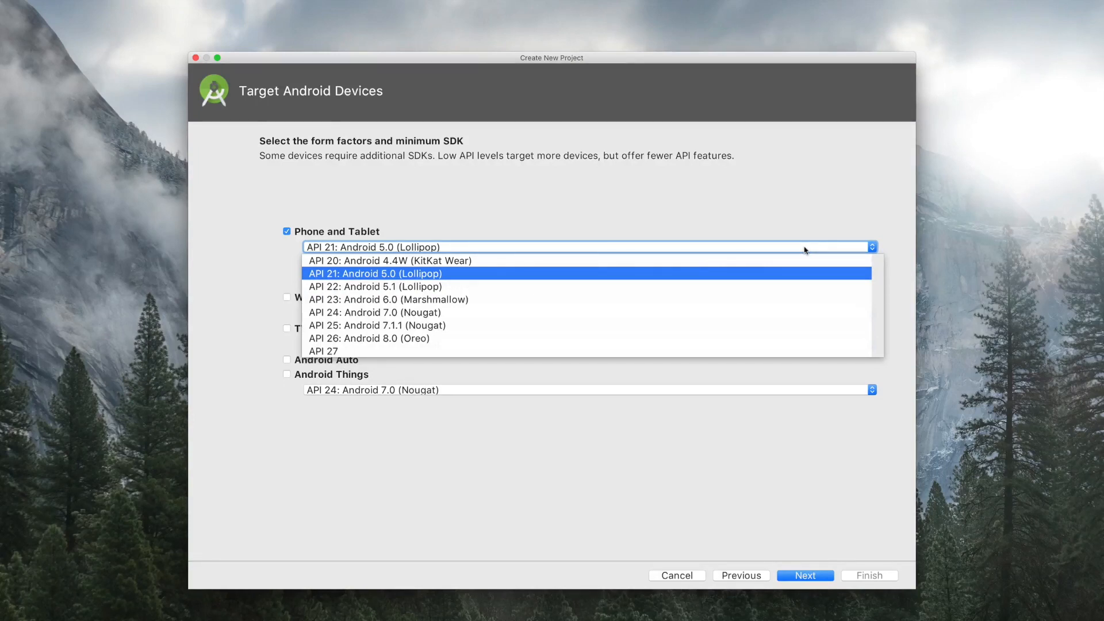
{"action": "left_click", "coordinate": [375, 273]}
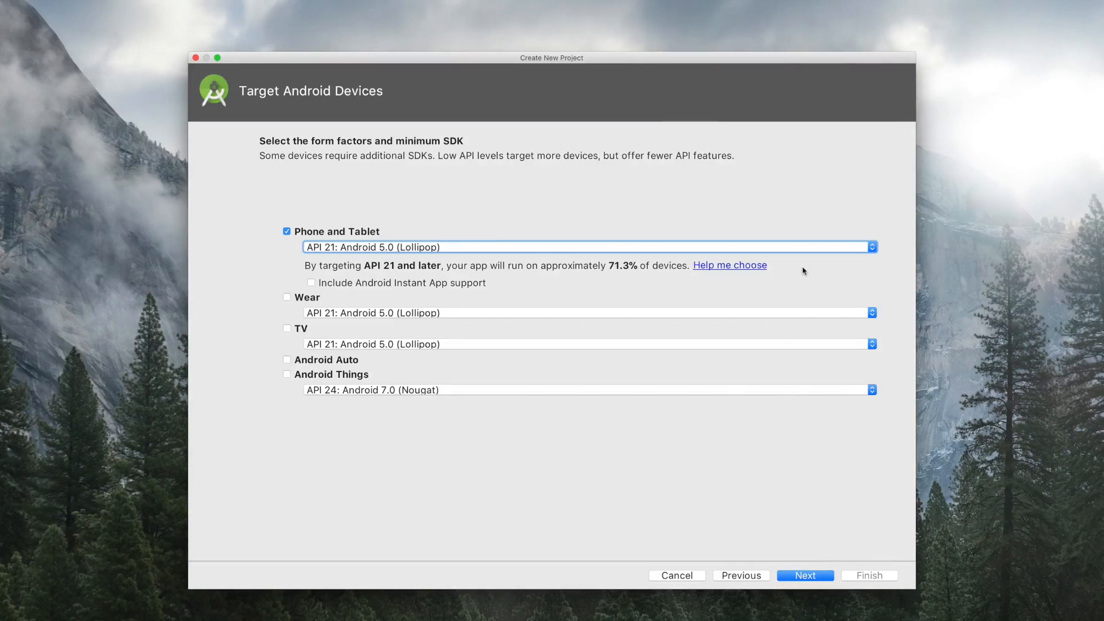
{"action": "left_click", "coordinate": [805, 575]}
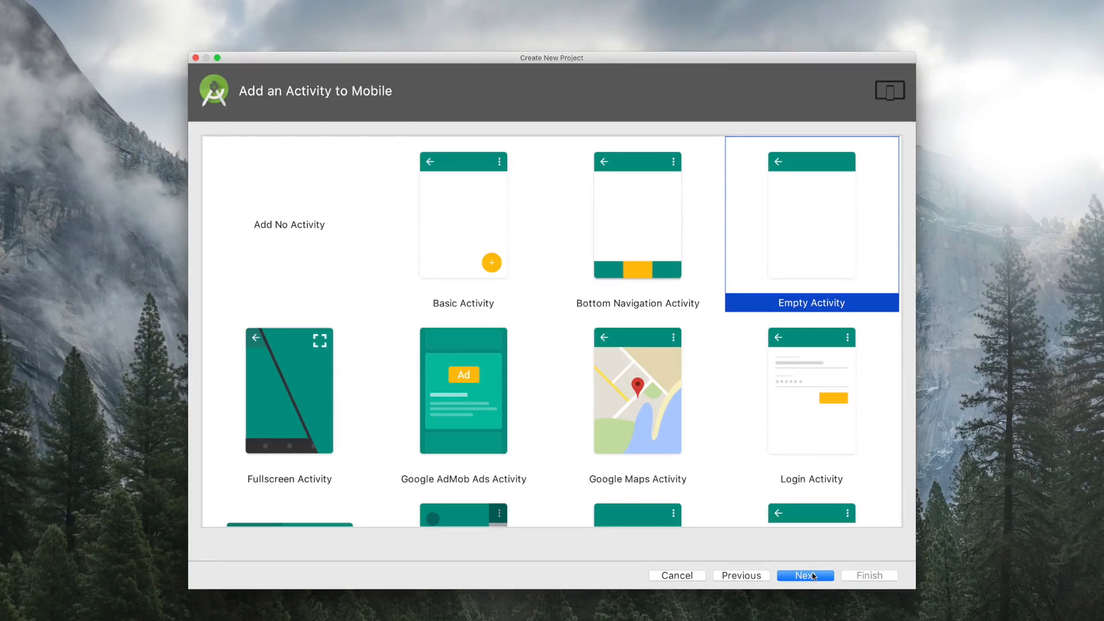
Finish the Empty Activity project keeping MainActivity and activity_main as names.
{"action": "left_click", "coordinate": [805, 575]}
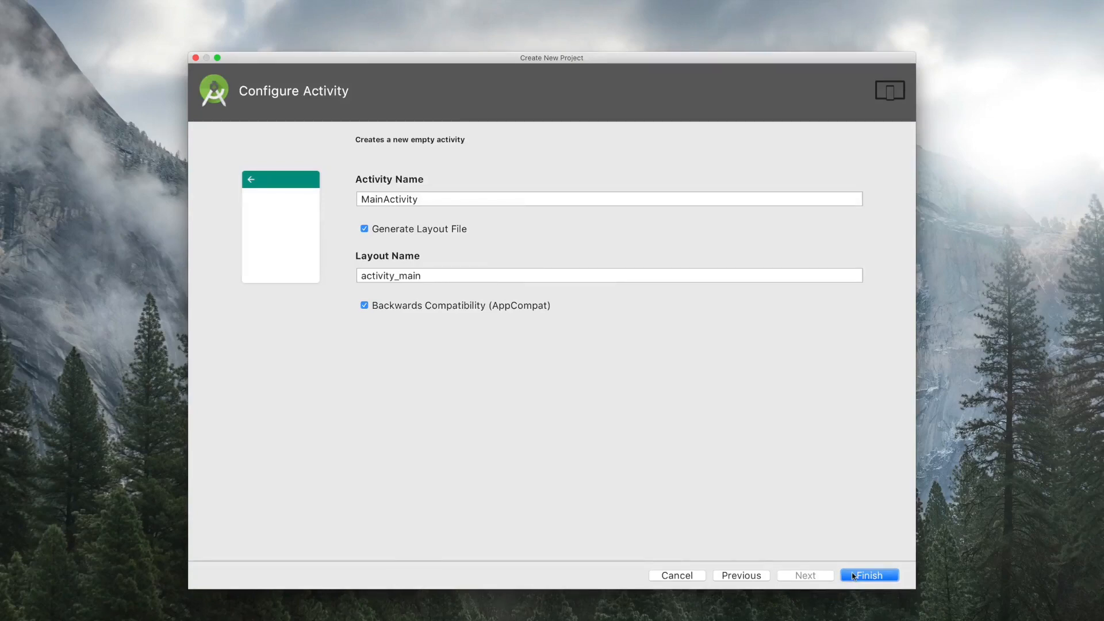
{"action": "left_click", "coordinate": [869, 575]}
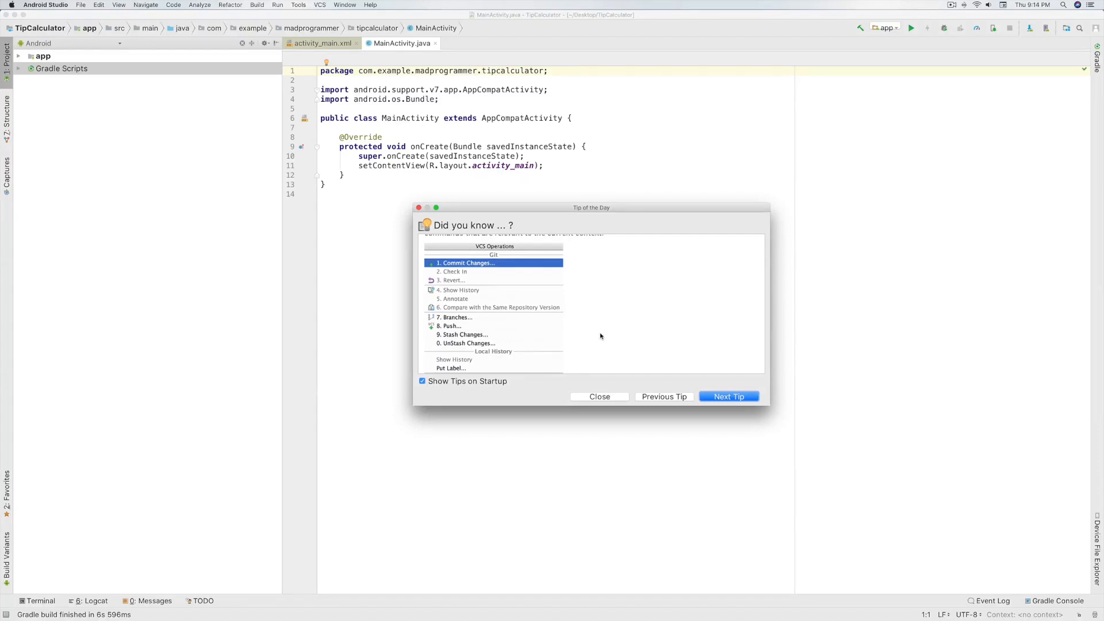
{"action": "mouse_move", "coordinate": [601, 342]}
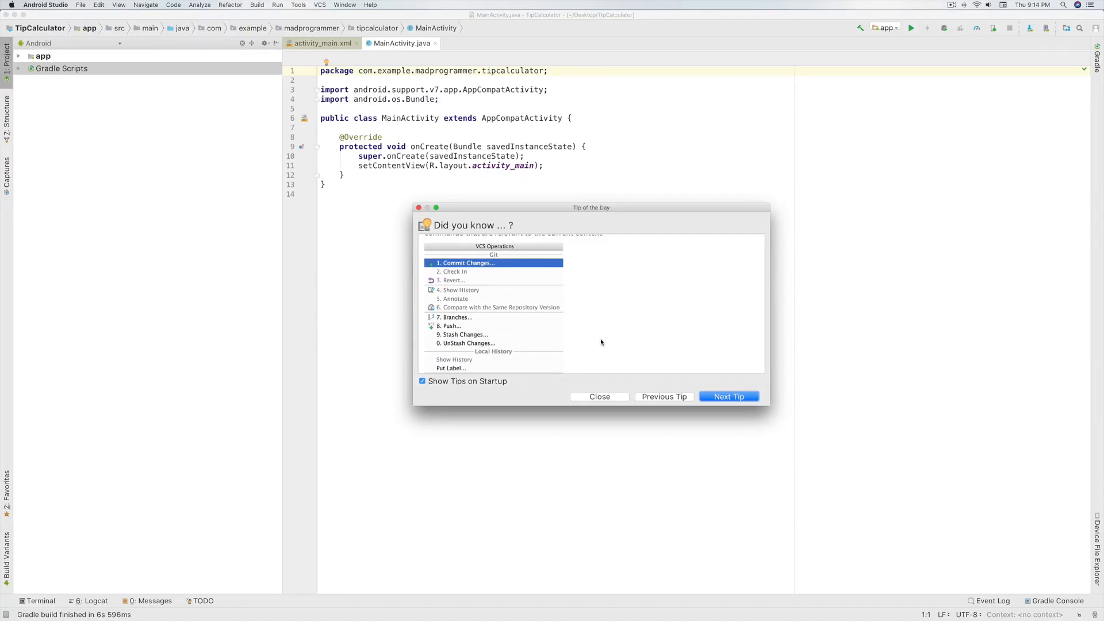
Close Tip of the Day and expand the Project panel's Android view dropdown.
{"action": "left_click", "coordinate": [600, 396]}
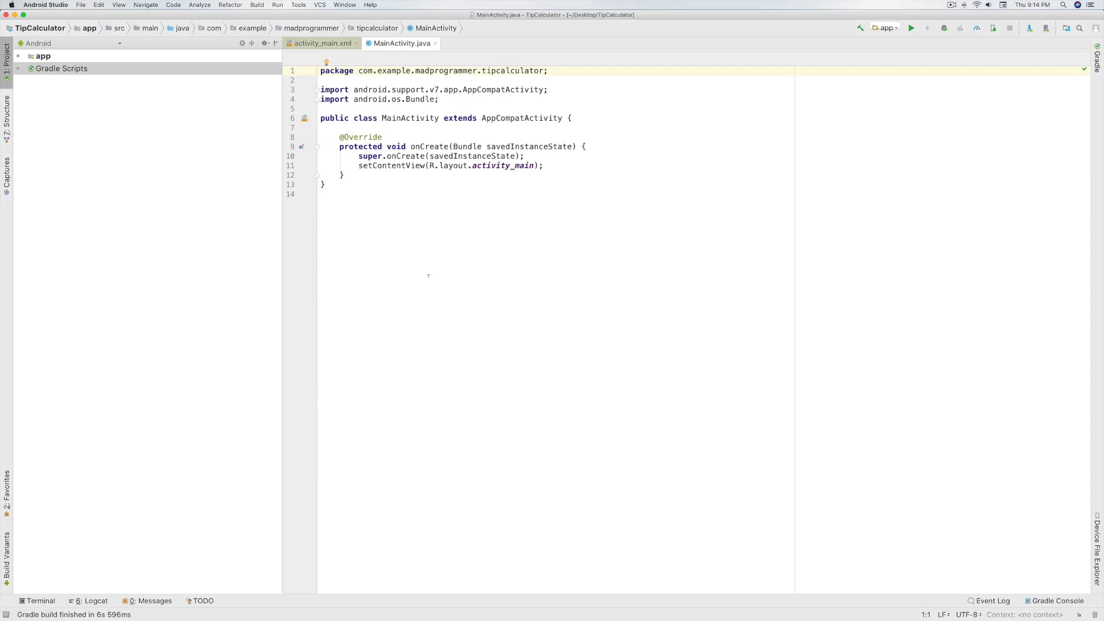
{"action": "mouse_move", "coordinate": [59, 106]}
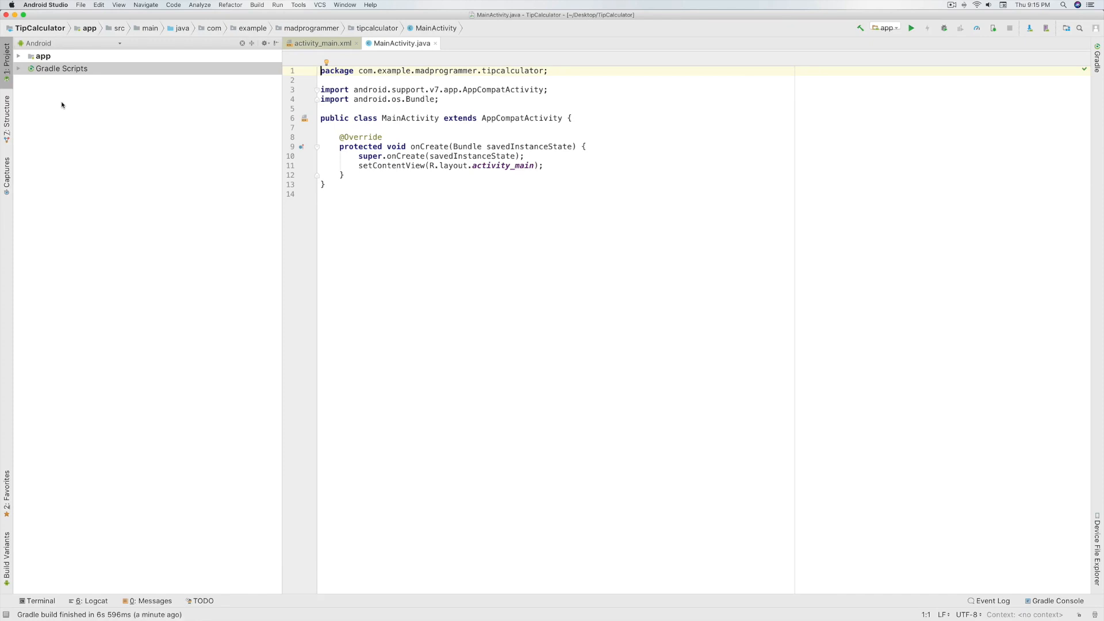
{"action": "left_click", "coordinate": [67, 43]}
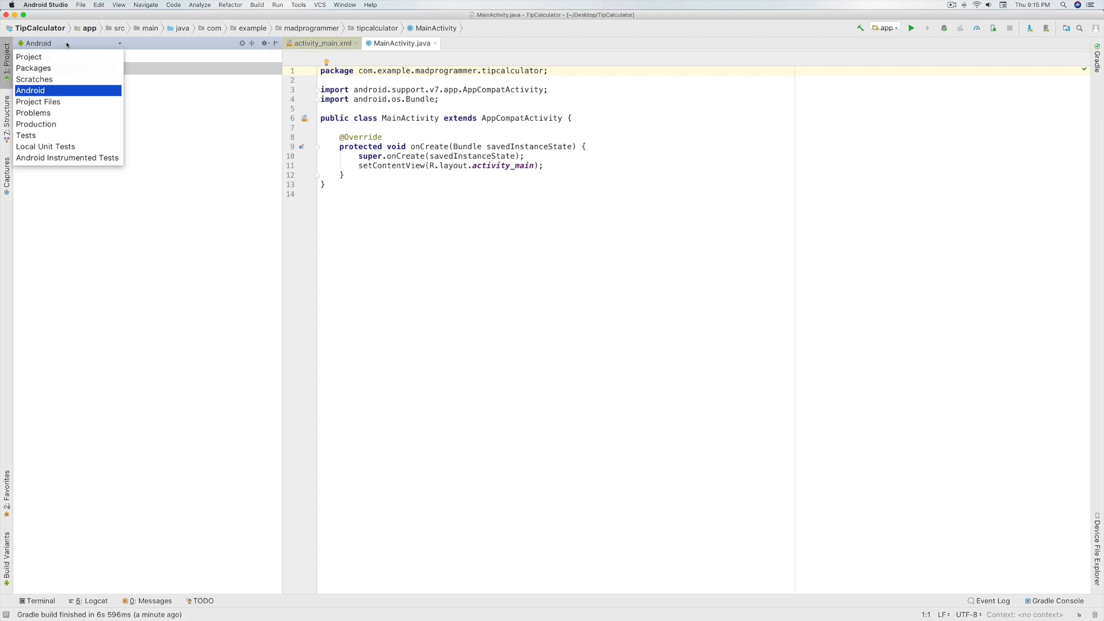
{"action": "mouse_move", "coordinate": [34, 79]}
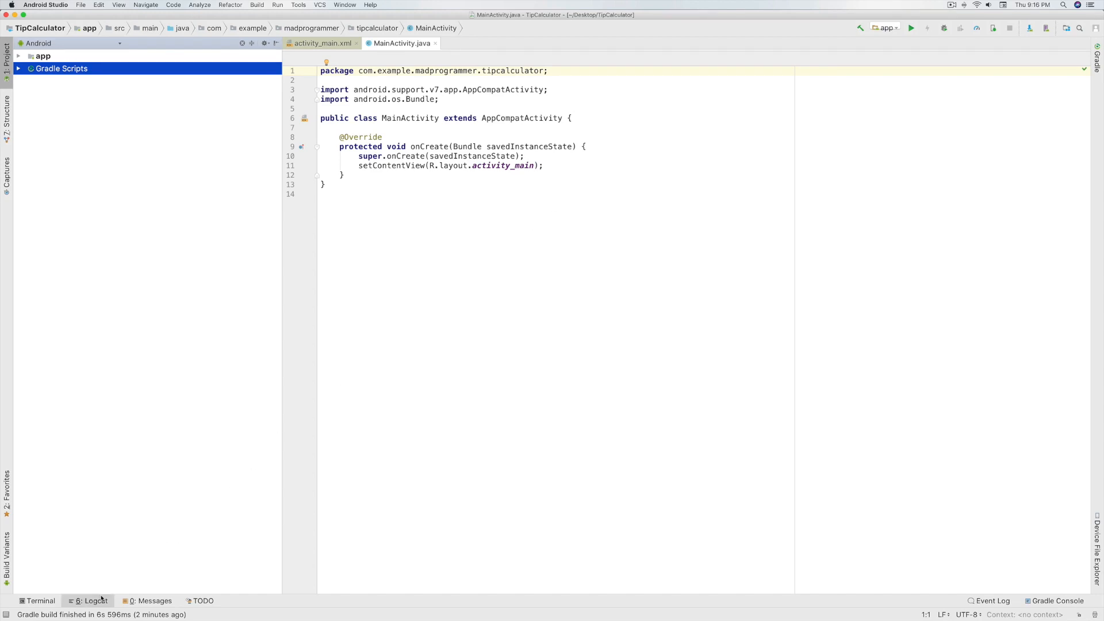
Show the Logcat panel beneath MainActivity.java.
{"action": "left_click", "coordinate": [92, 601]}
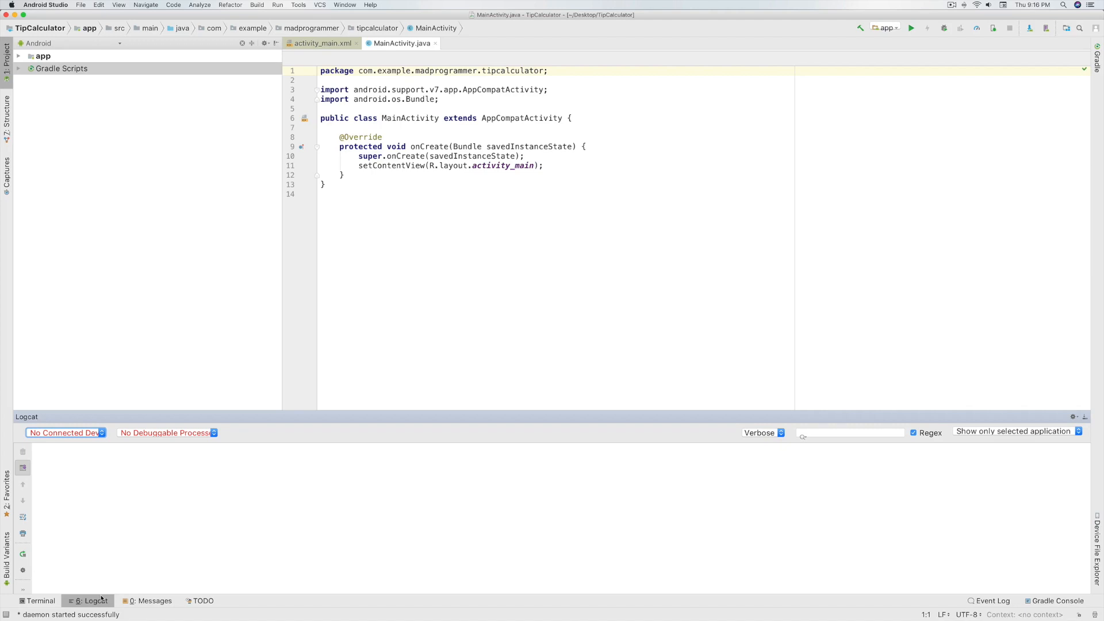
{"action": "mouse_move", "coordinate": [101, 596]}
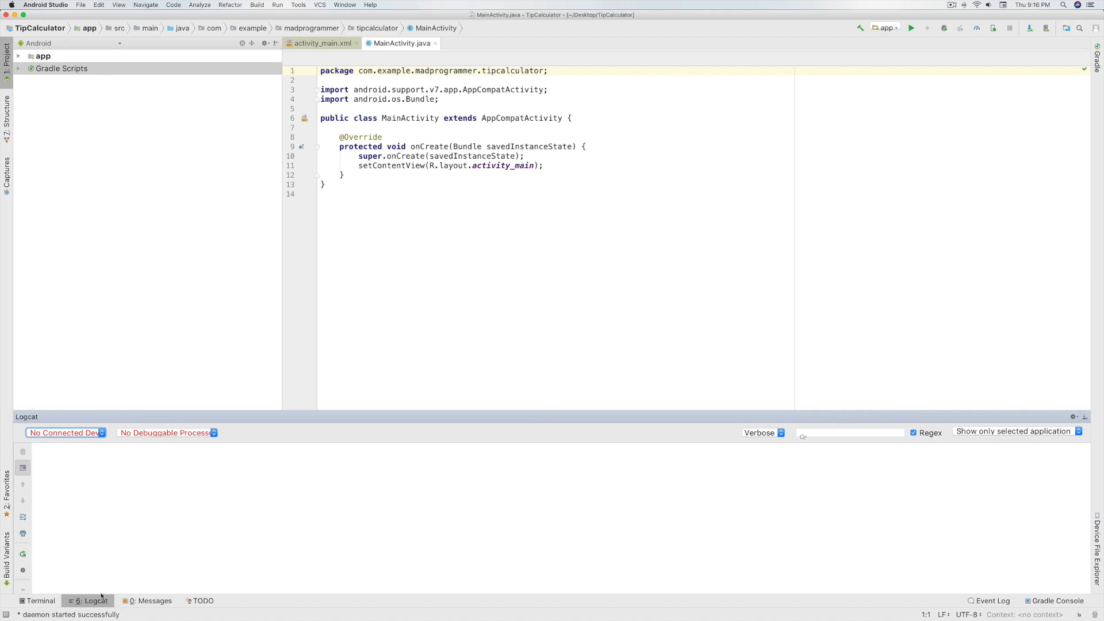
Expand app, java, the tipcalculator package, res and layout in the Project pane.
{"action": "left_click", "coordinate": [19, 56]}
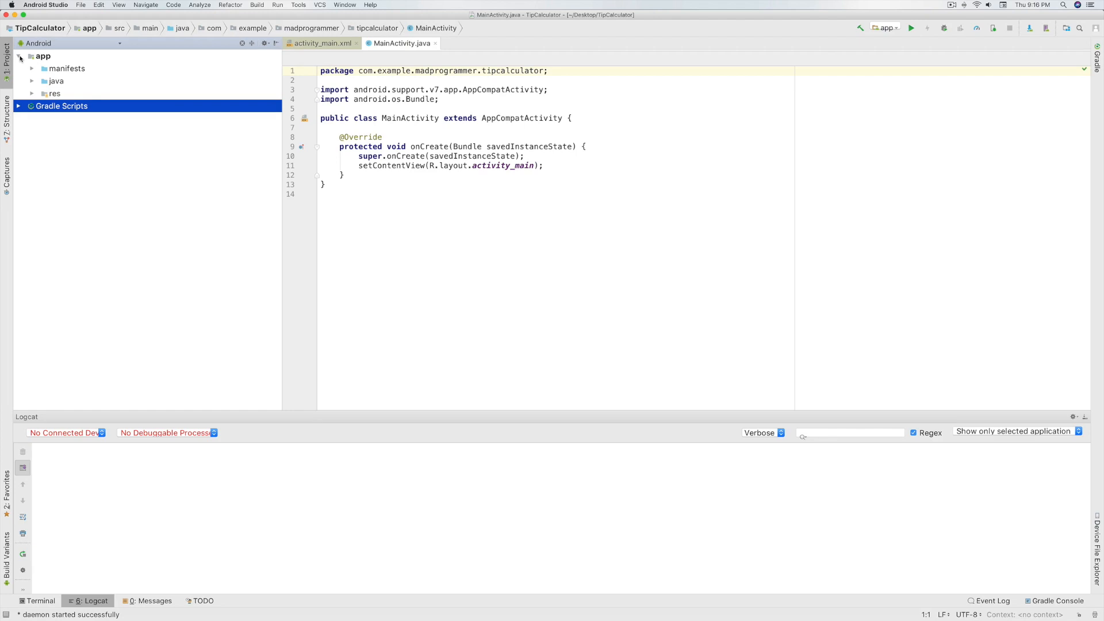
{"action": "left_click", "coordinate": [33, 80]}
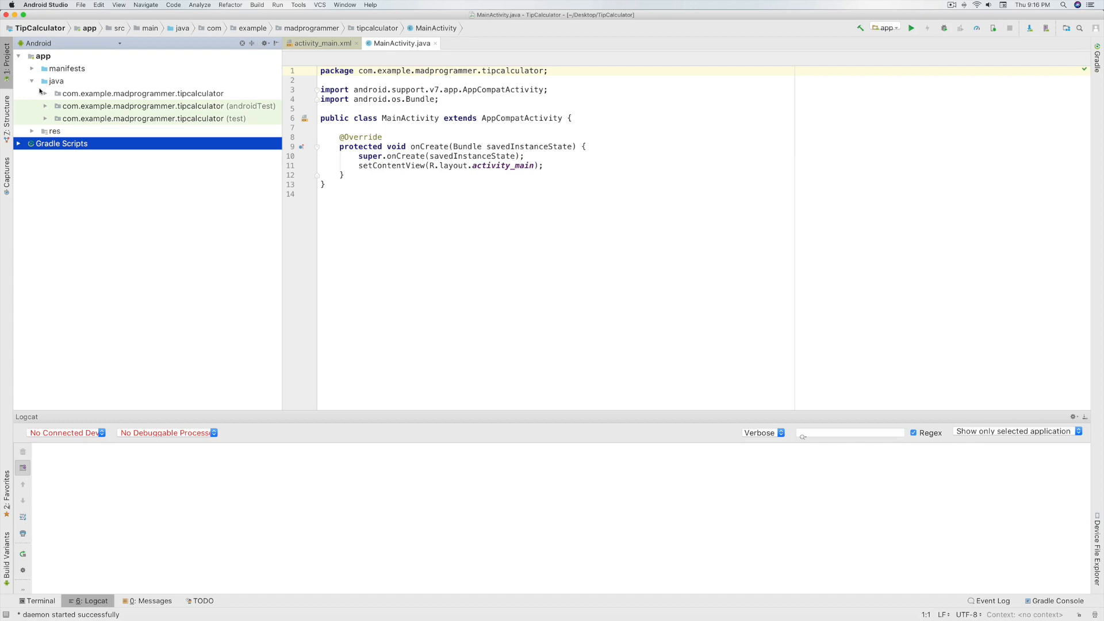
{"action": "left_click", "coordinate": [45, 93]}
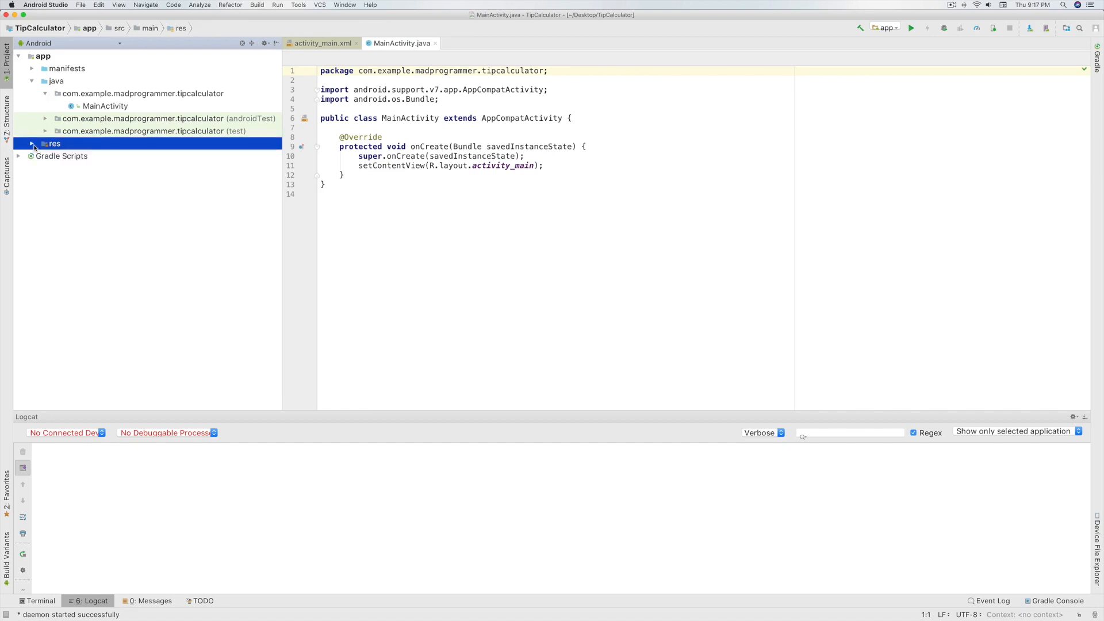
{"action": "left_click", "coordinate": [32, 143]}
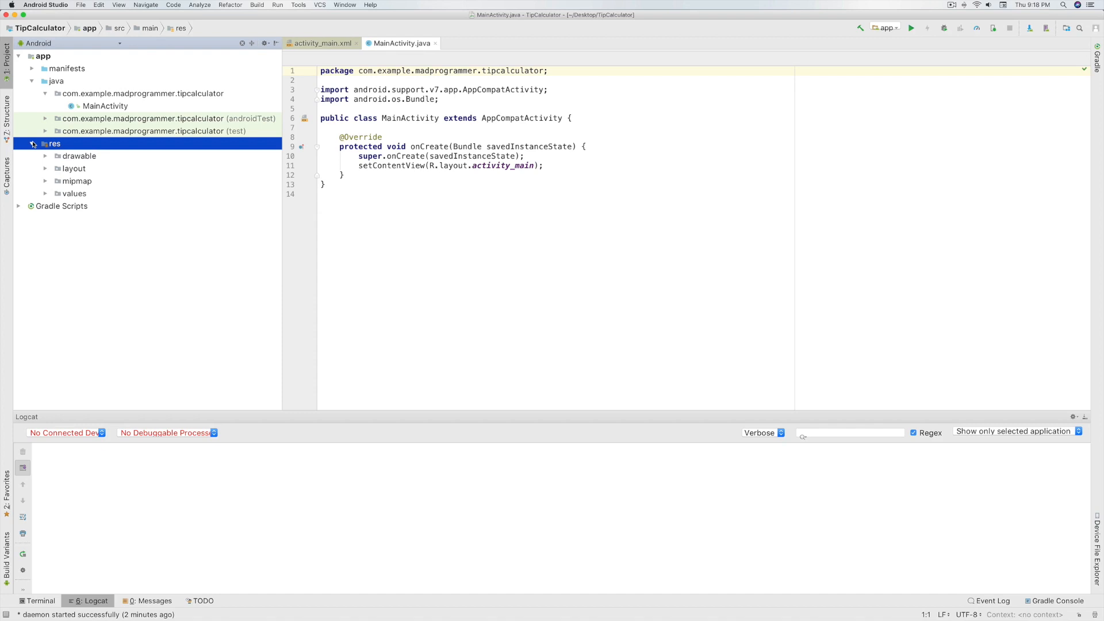
{"action": "left_click", "coordinate": [46, 169]}
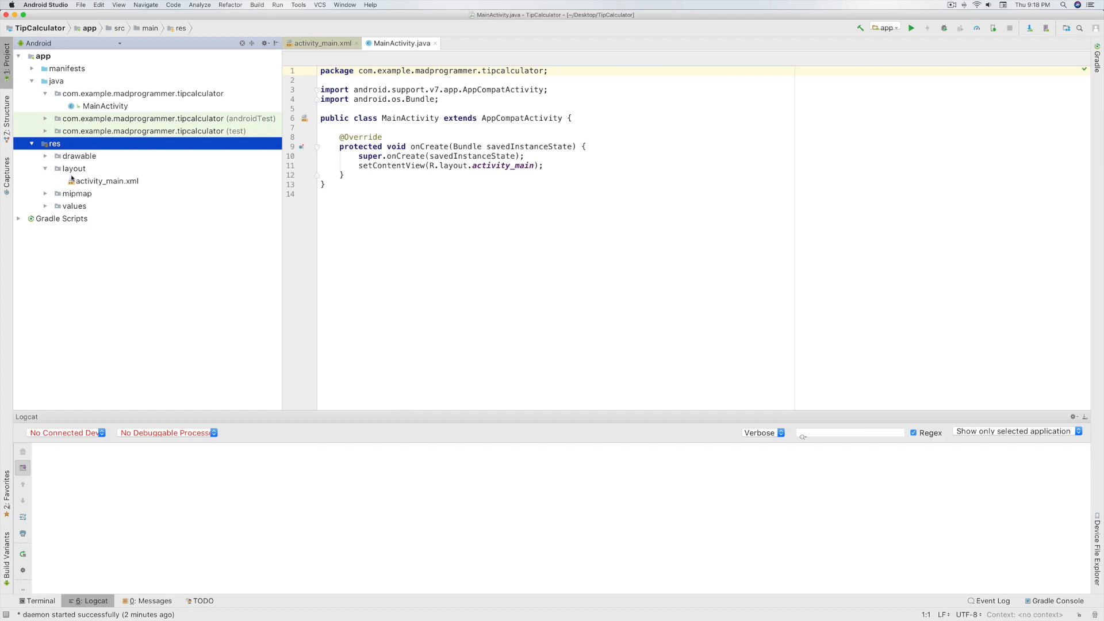
Open activity_main.xml in Design view and select the Hello World! TextView.
{"action": "left_click", "coordinate": [107, 181]}
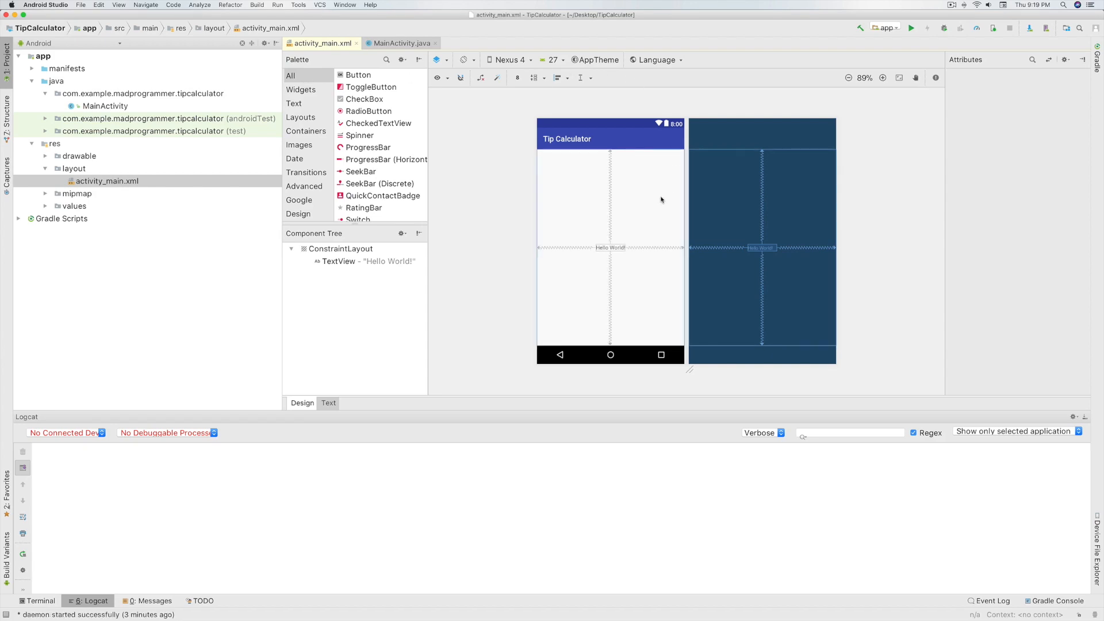
{"action": "mouse_move", "coordinate": [610, 170]}
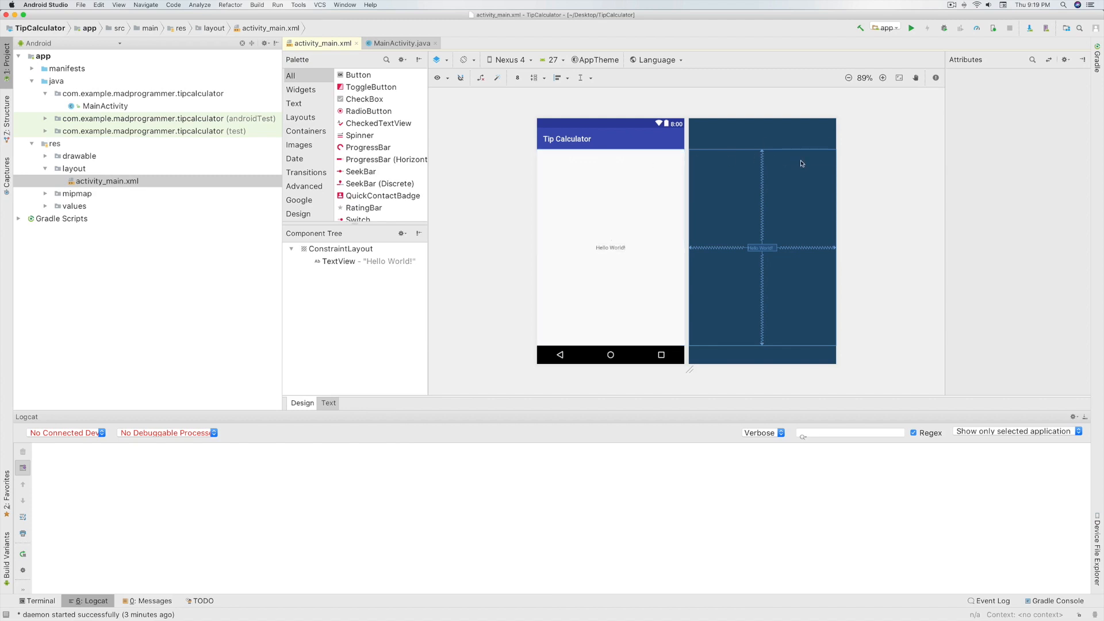
{"action": "mouse_move", "coordinate": [801, 162]}
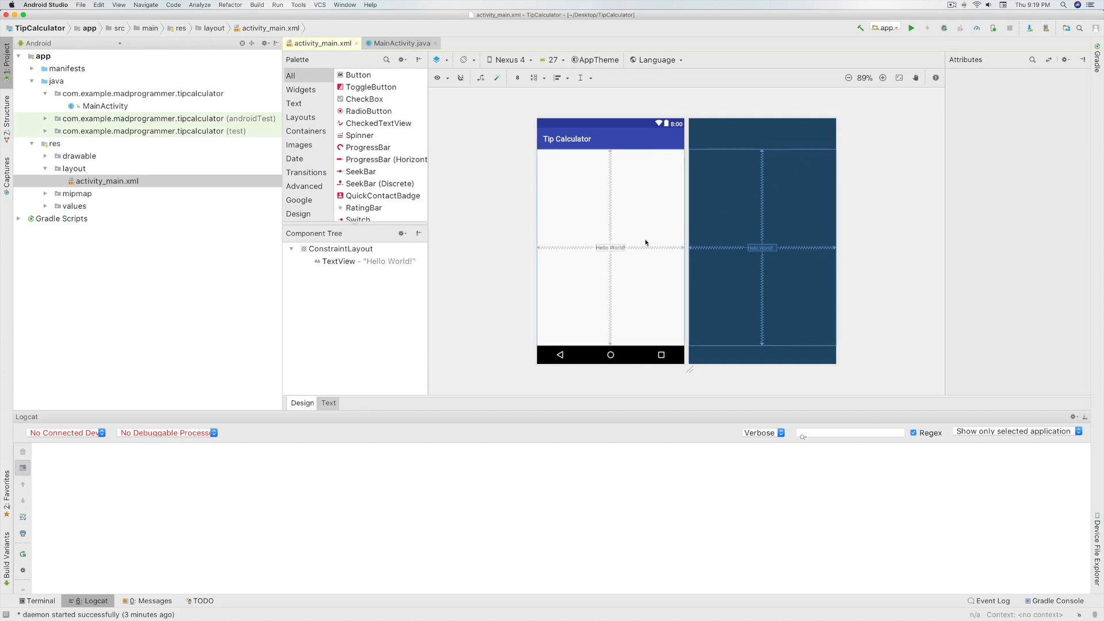
{"action": "left_click", "coordinate": [609, 247]}
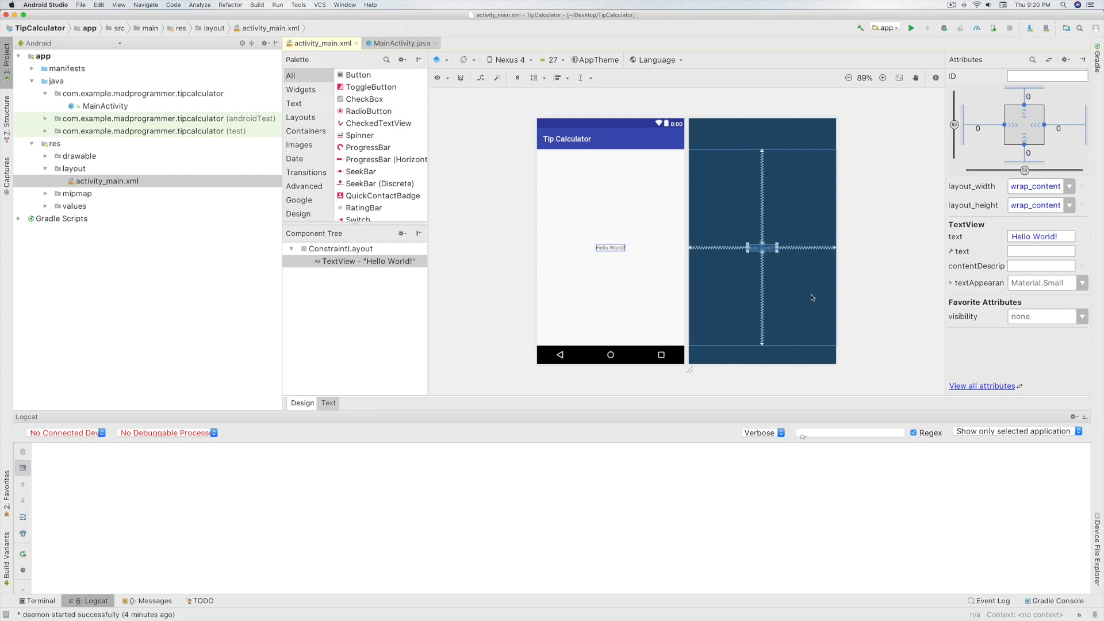
Open the AVD Manager from Tools > Android to list the existing emulators.
{"action": "left_click", "coordinate": [298, 5]}
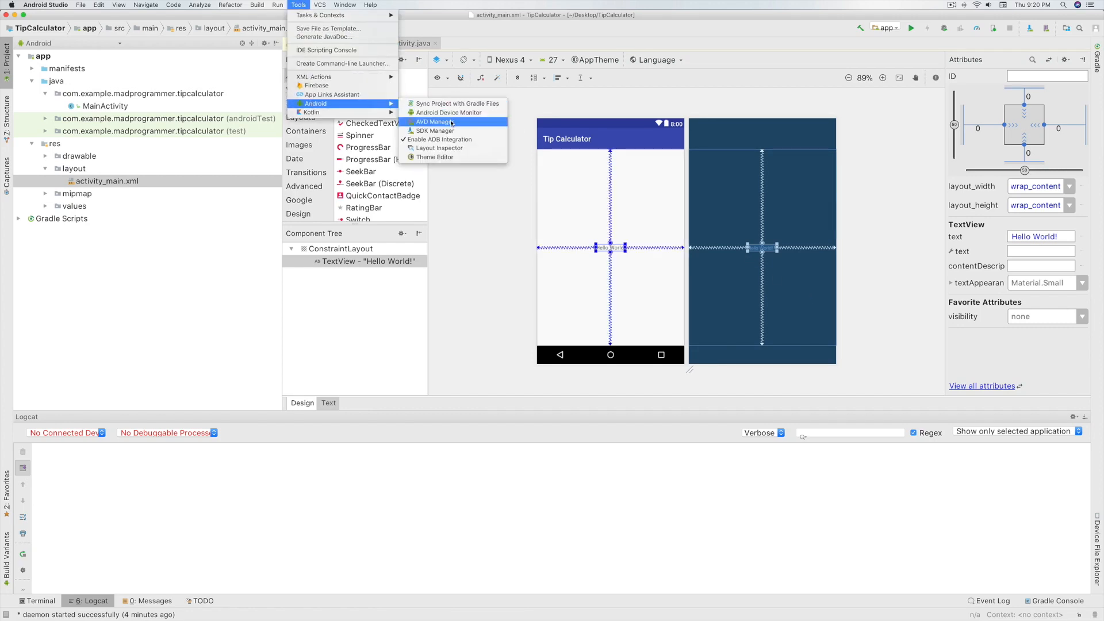
{"action": "left_click", "coordinate": [431, 122]}
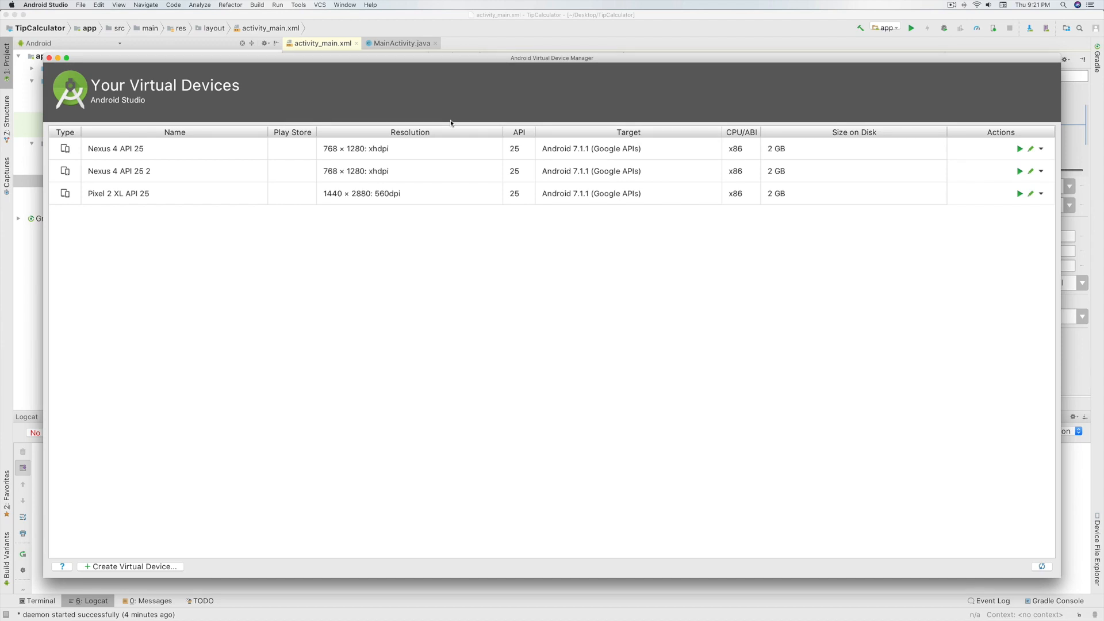
{"action": "mouse_move", "coordinate": [432, 201]}
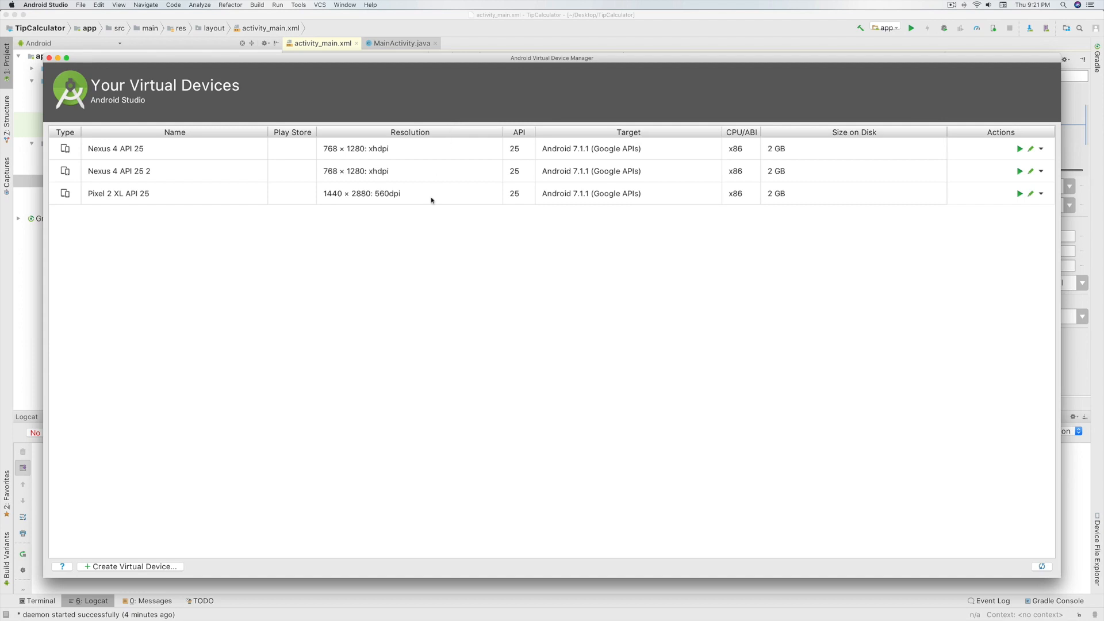
Define a new Pixel 2 XL device using the Nougat API 25 image, up to Verify Configuration.
{"action": "left_click", "coordinate": [134, 566]}
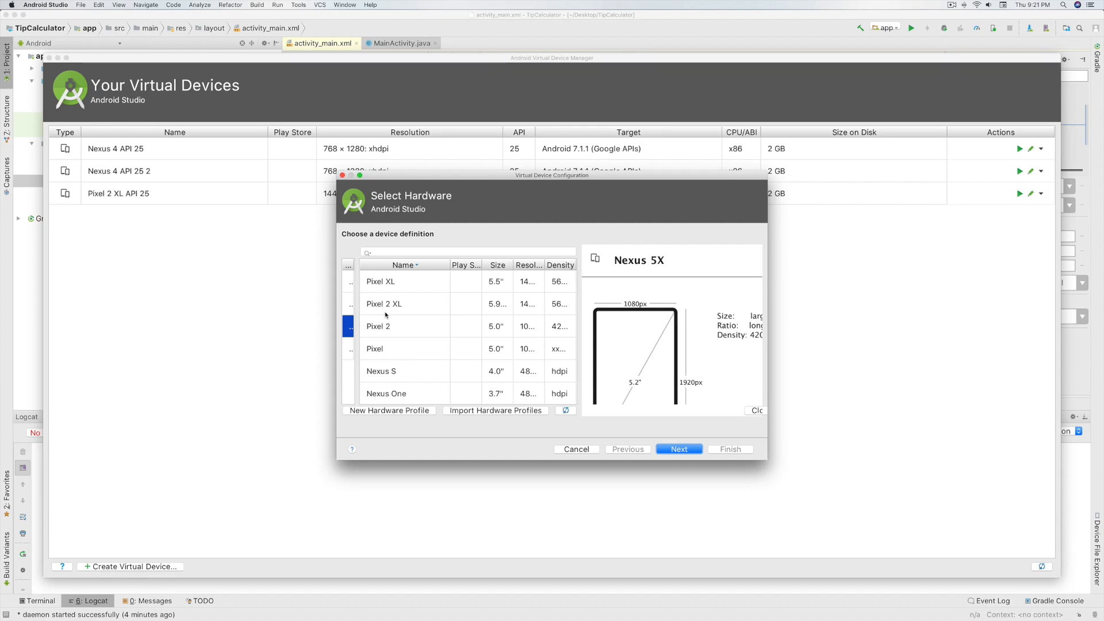
{"action": "left_click", "coordinate": [385, 304]}
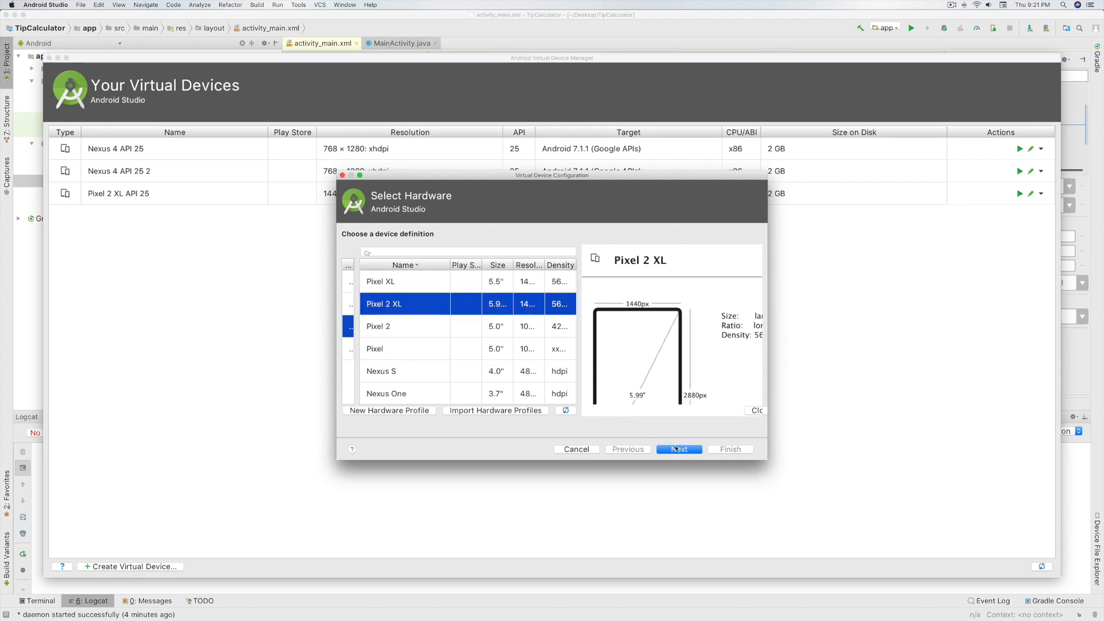
{"action": "left_click", "coordinate": [678, 449]}
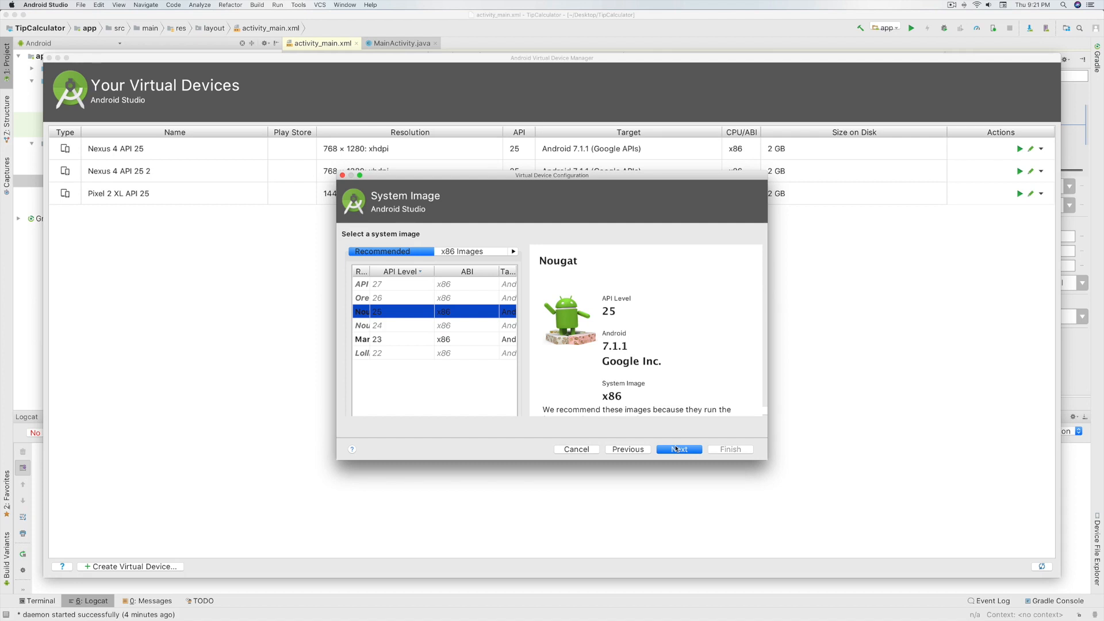
{"action": "left_click", "coordinate": [678, 450]}
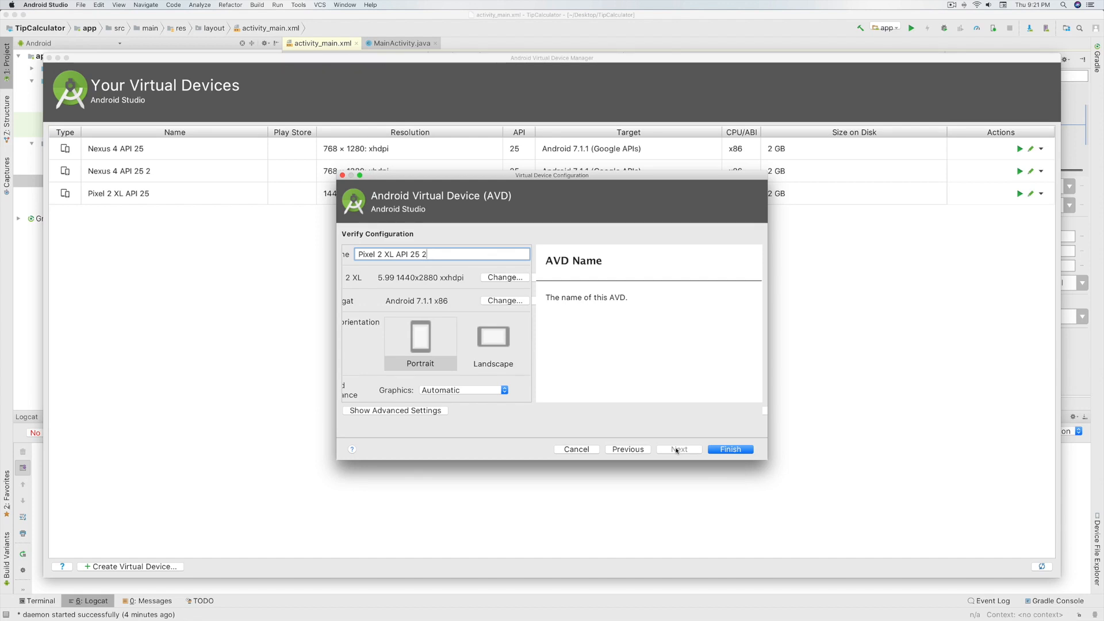
{"action": "left_click", "coordinate": [730, 449]}
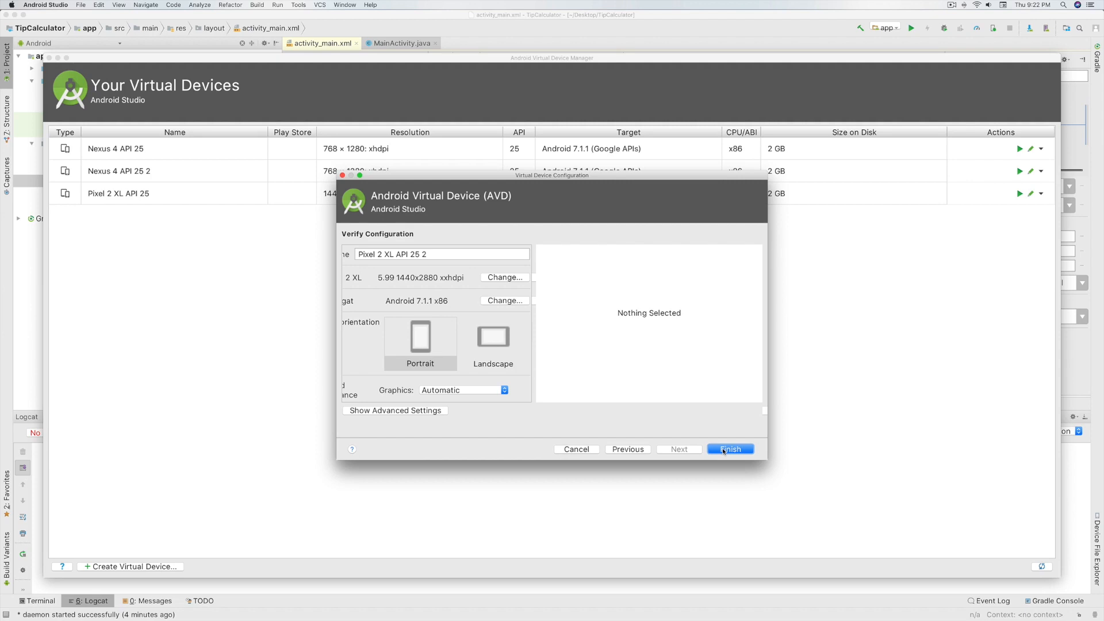
Finish the Pixel 2 XL API 25 2 device and run the Tip Calculator app on it.
{"action": "left_click", "coordinate": [730, 450]}
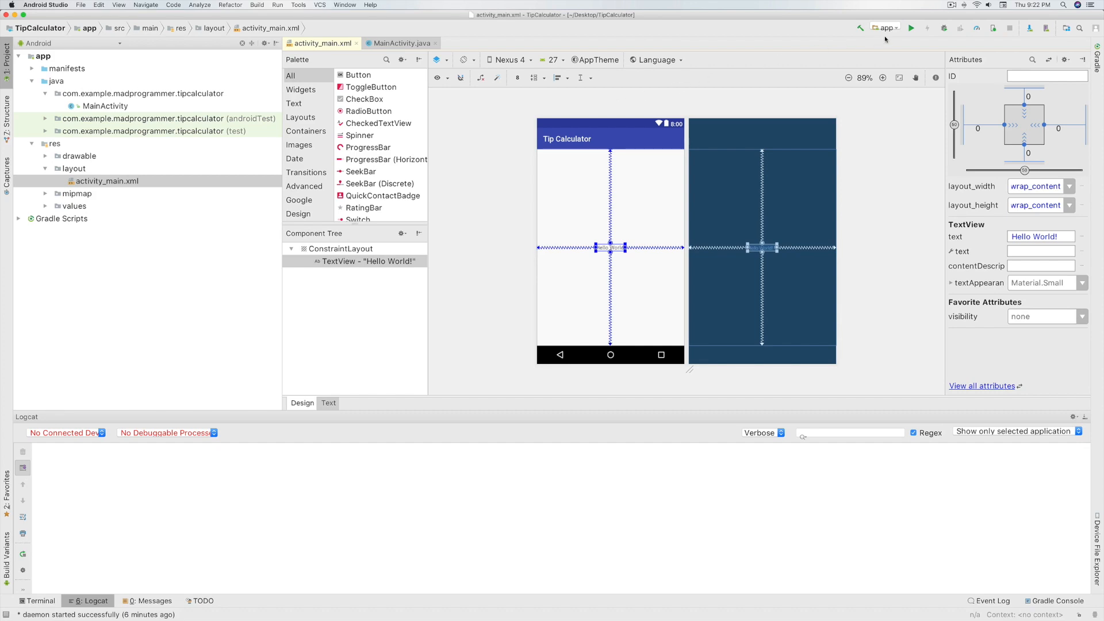
{"action": "left_click", "coordinate": [911, 28]}
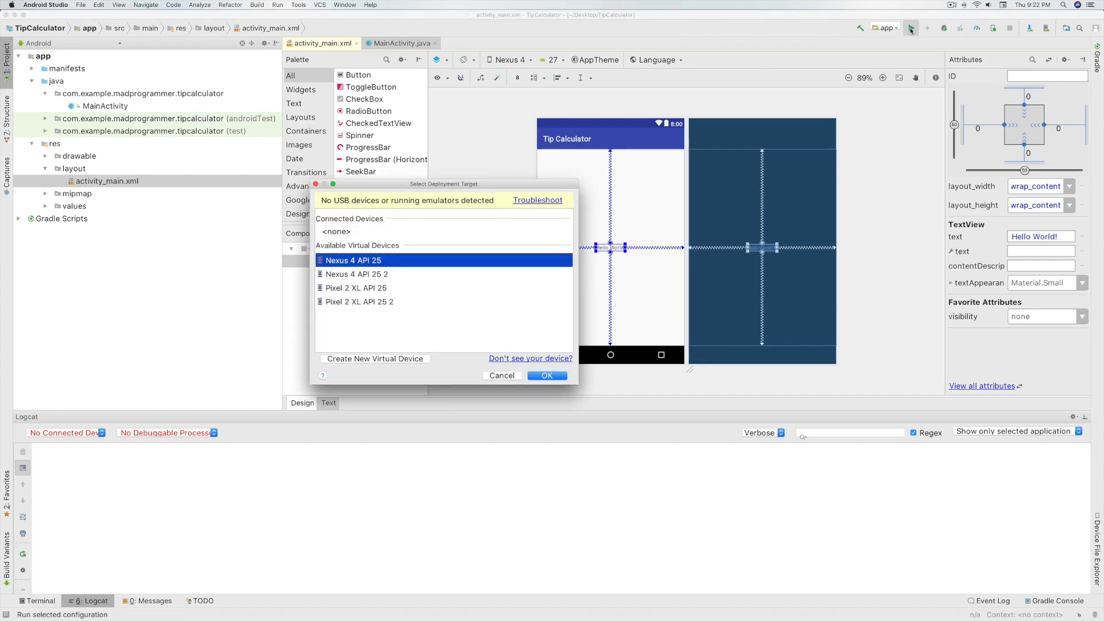
{"action": "mouse_move", "coordinate": [394, 303]}
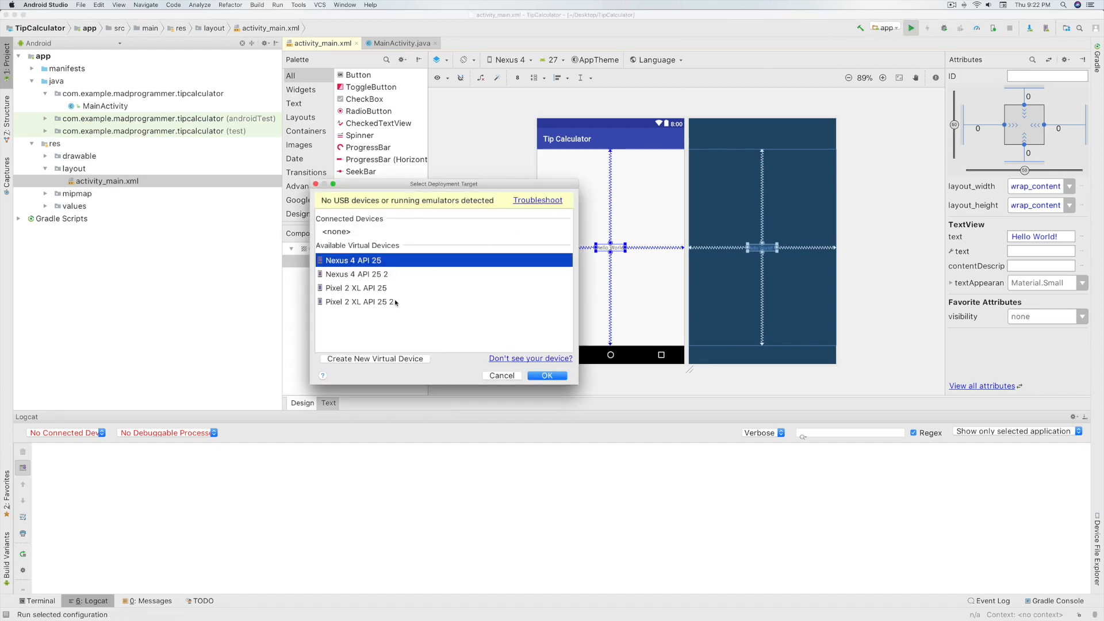
{"action": "left_click", "coordinate": [360, 301]}
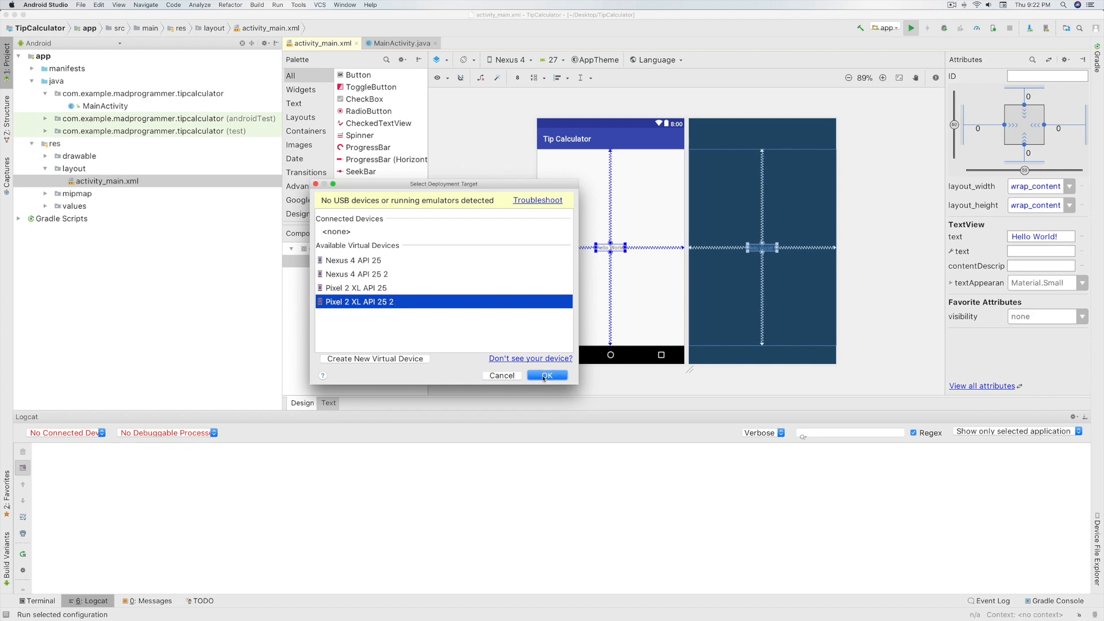
{"action": "left_click", "coordinate": [547, 376]}
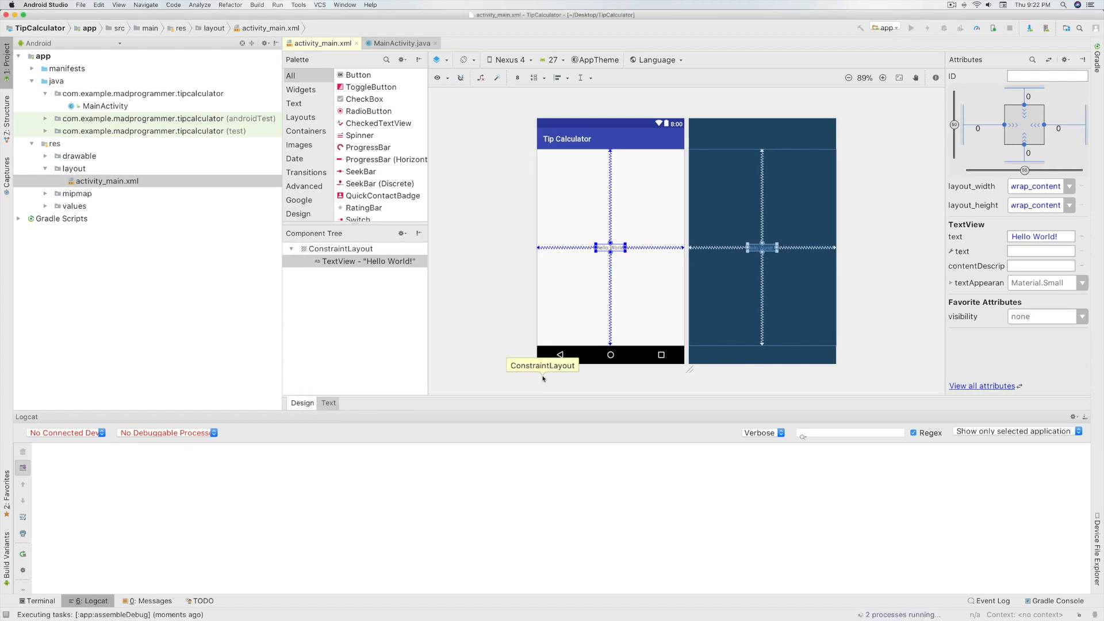